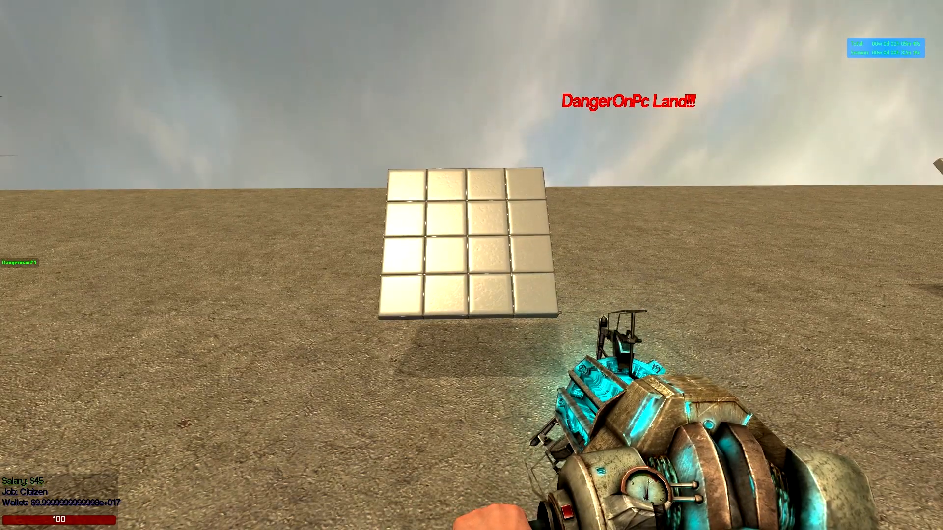
Step: Apply the red brick material to the tiled plate using the Render > Material tool
{"action": "key", "text": "q"}
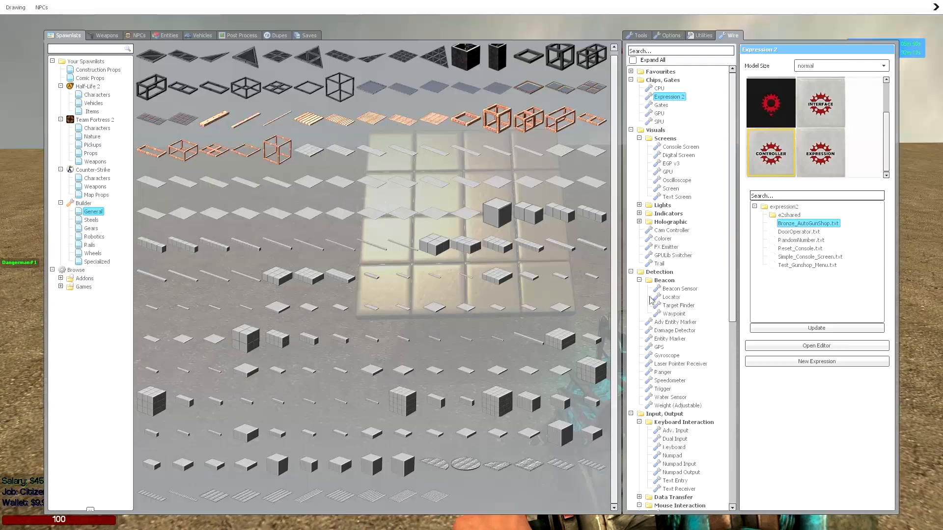
{"action": "left_click", "coordinate": [639, 36]}
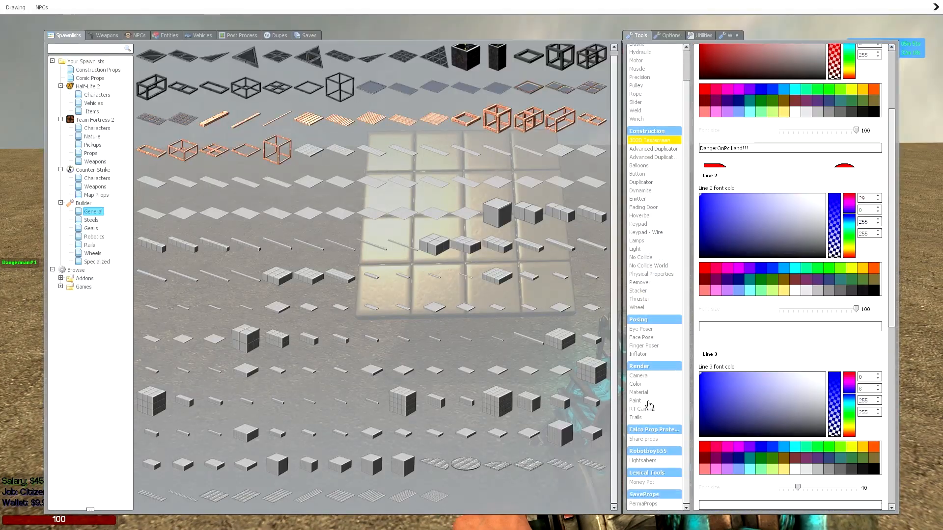
{"action": "left_click", "coordinate": [638, 392]}
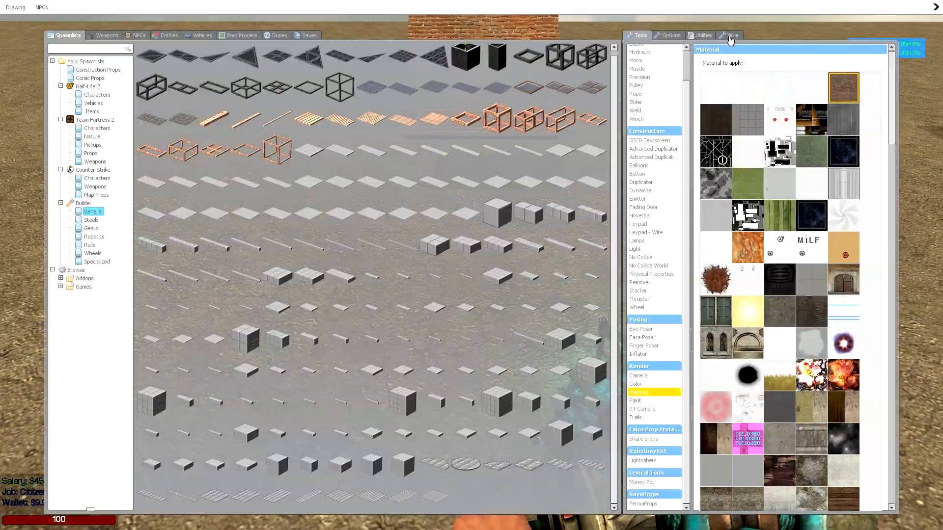
Step: Spawn a Wire keyboard with the American layout on the lower part of the brick plate
{"action": "left_click", "coordinate": [731, 35]}
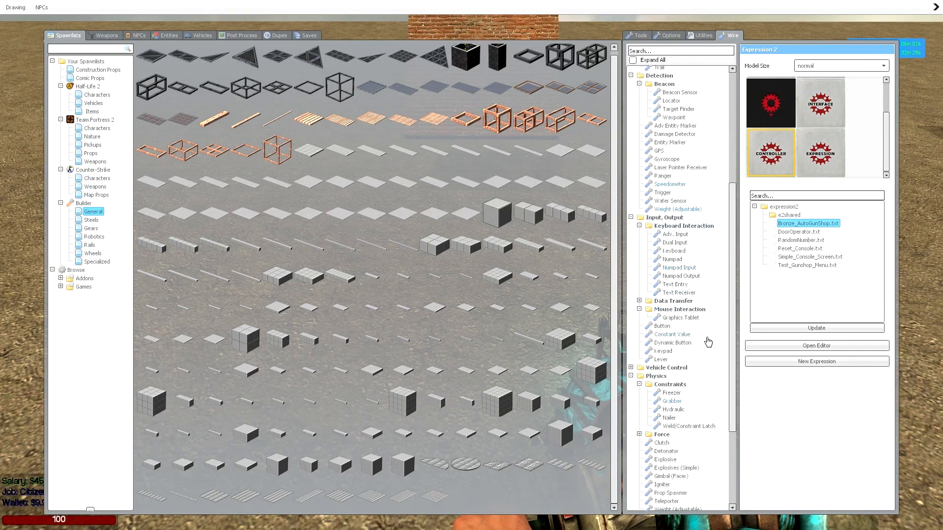
{"action": "mouse_move", "coordinate": [682, 325]}
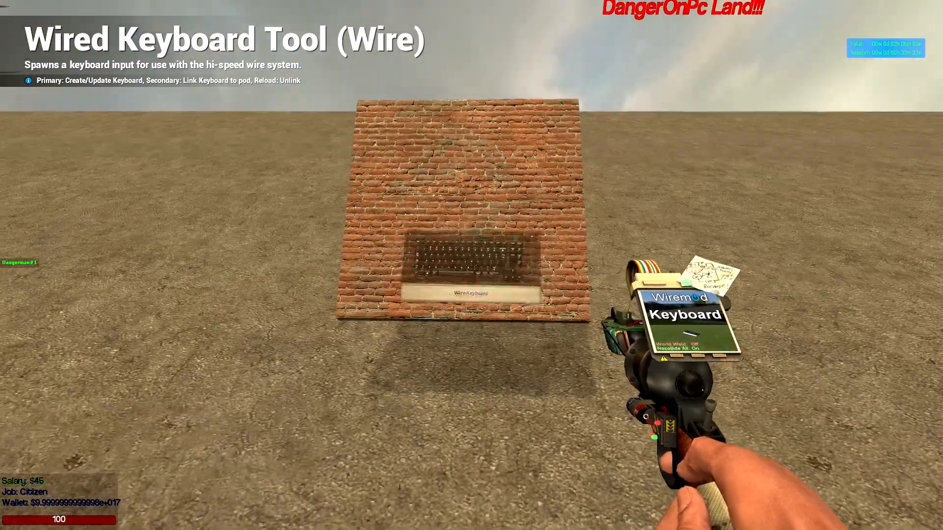
{"action": "key", "text": "q"}
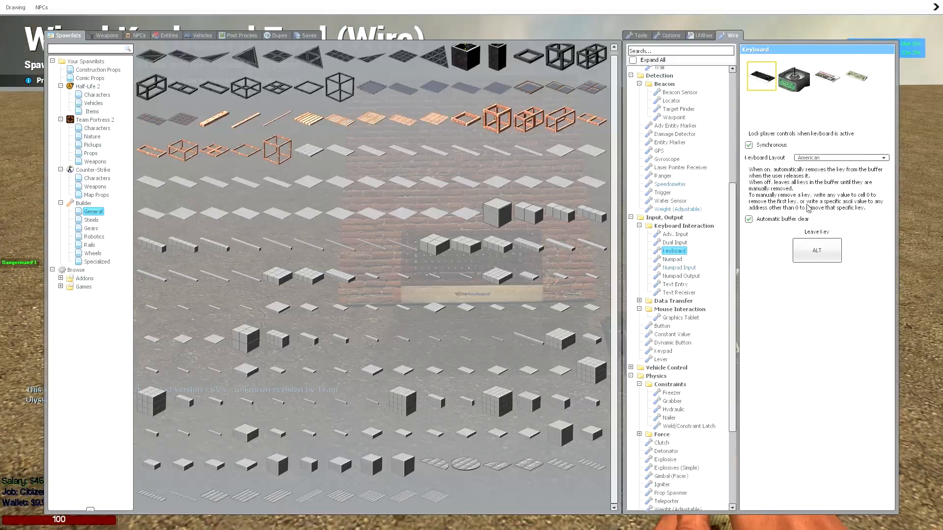
{"action": "left_click", "coordinate": [840, 157]}
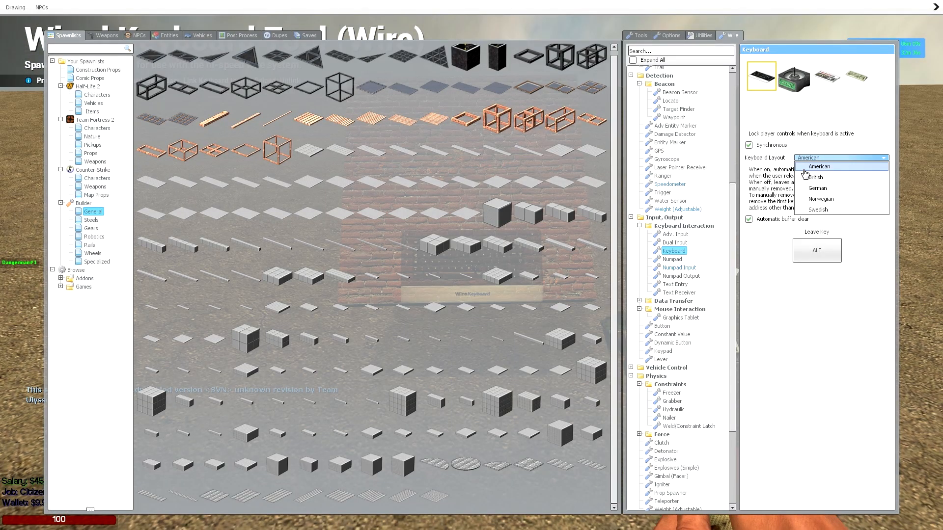
{"action": "left_click", "coordinate": [813, 176]}
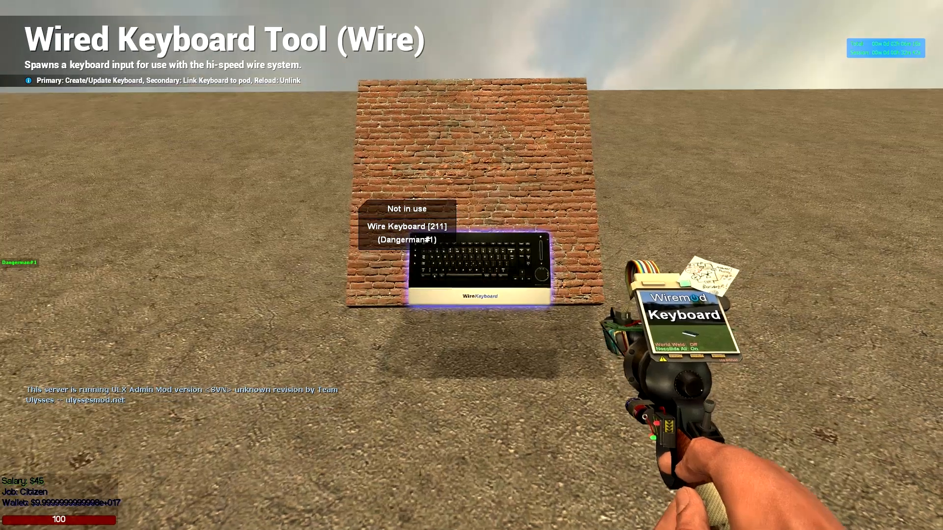
{"action": "key", "text": "q"}
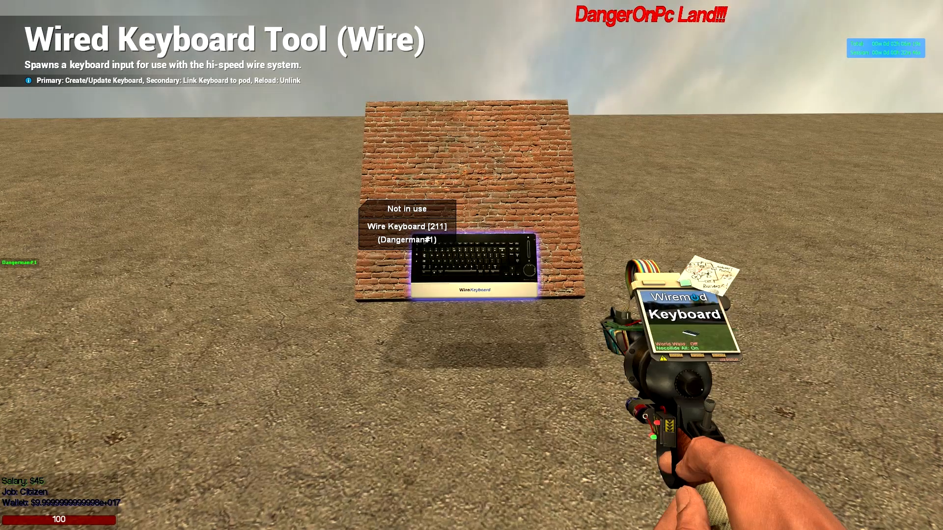
{"action": "key", "text": "q"}
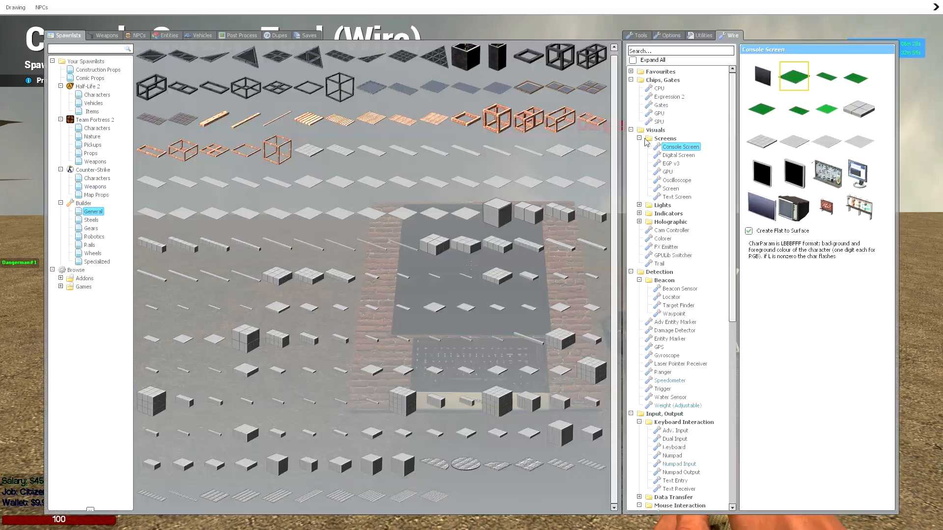
Step: Place a black console screen above the keyboard and a red reset button beside it
{"action": "scroll", "scroll_direction": "down", "scroll_amount": 3}
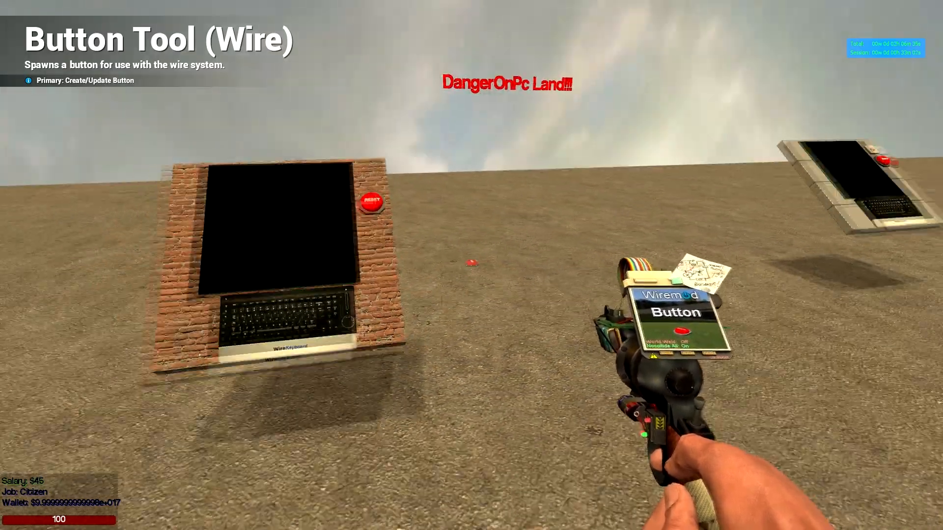
{"action": "key", "text": "q"}
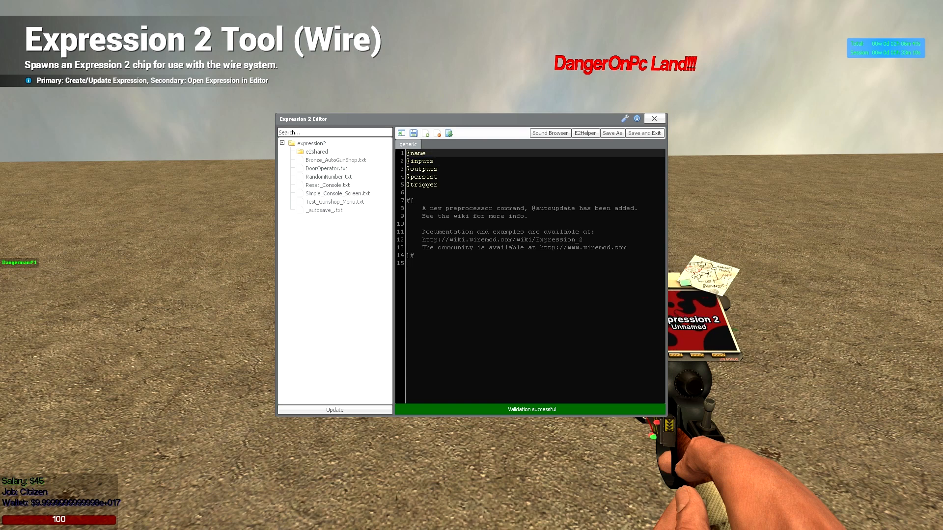
Step: Write an Expression 2 script named 'Resetting Console' with input WL:wirelink and save it under that name
{"action": "type", "text": "Reset"}
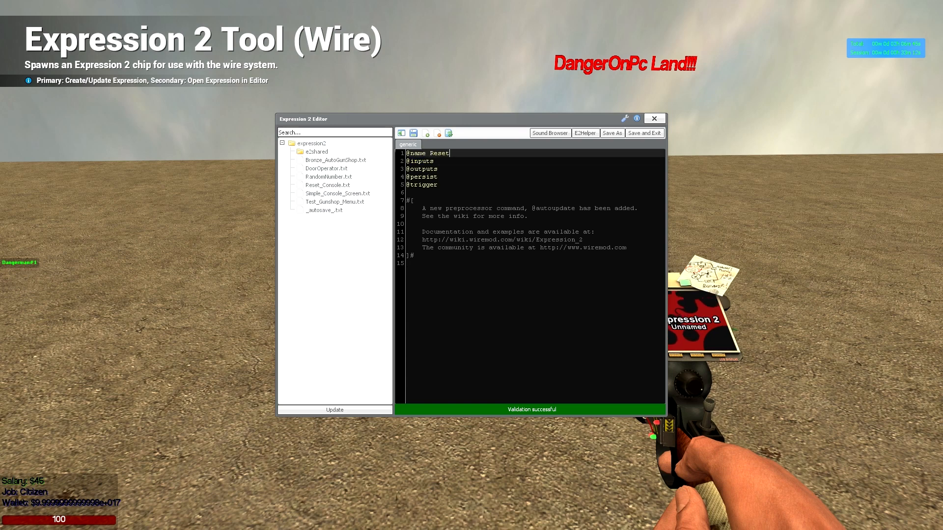
{"action": "type", "text": "ting Cons"}
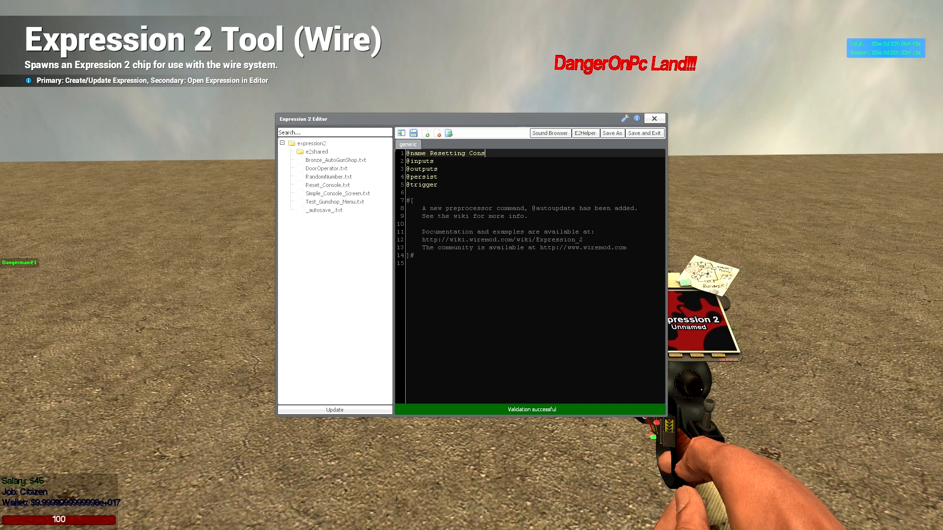
{"action": "type", "text": "ole"}
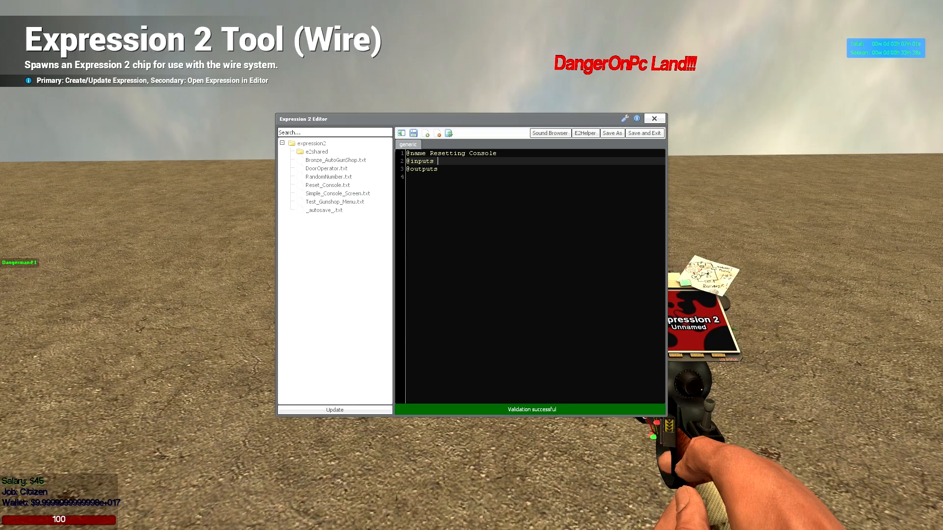
{"action": "type", "text": "WL:wireli"}
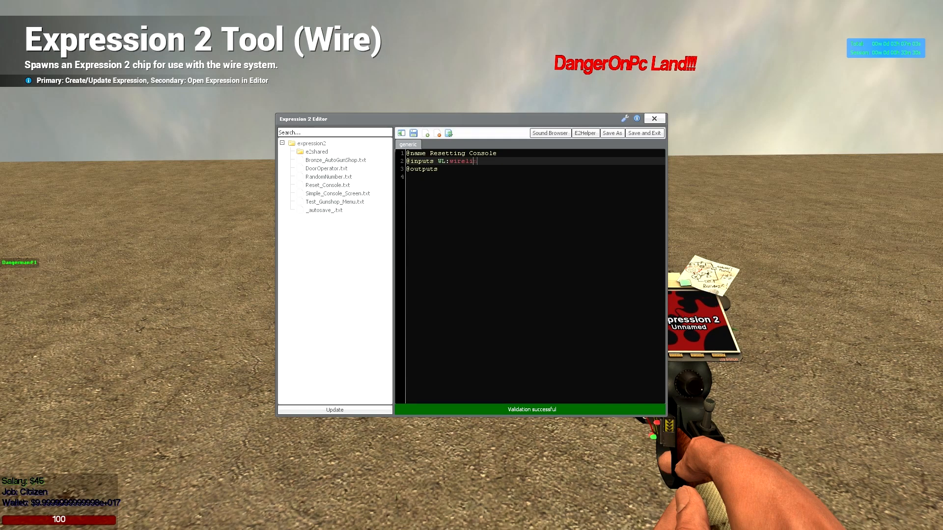
{"action": "type", "text": "nk"}
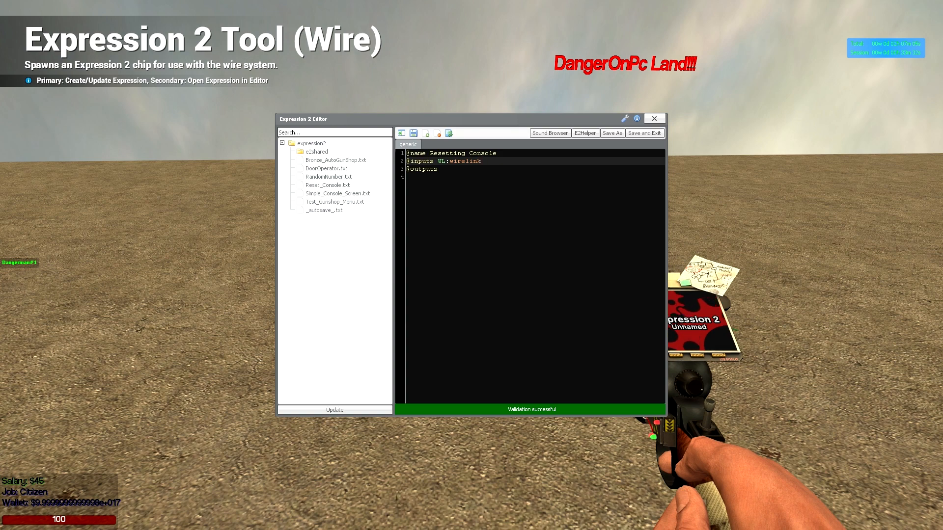
{"action": "left_click", "coordinate": [610, 133]}
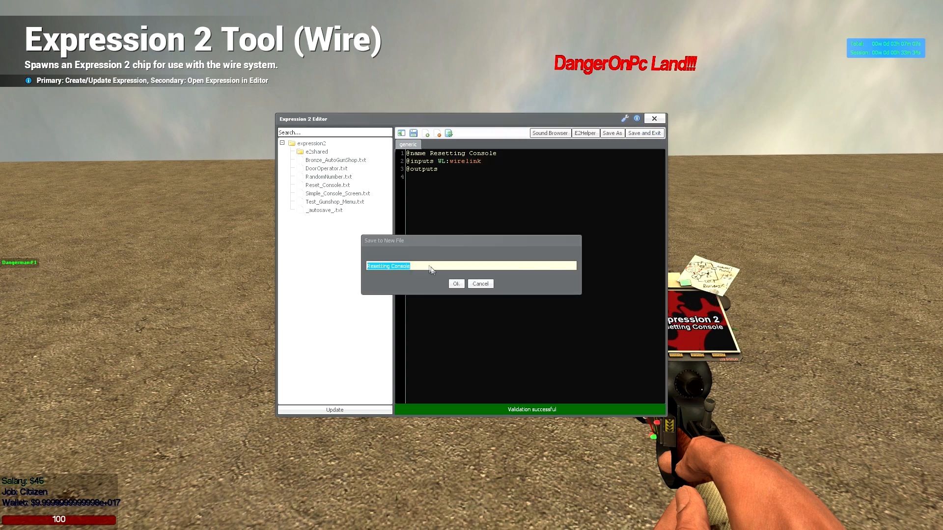
{"action": "left_click", "coordinate": [455, 283]}
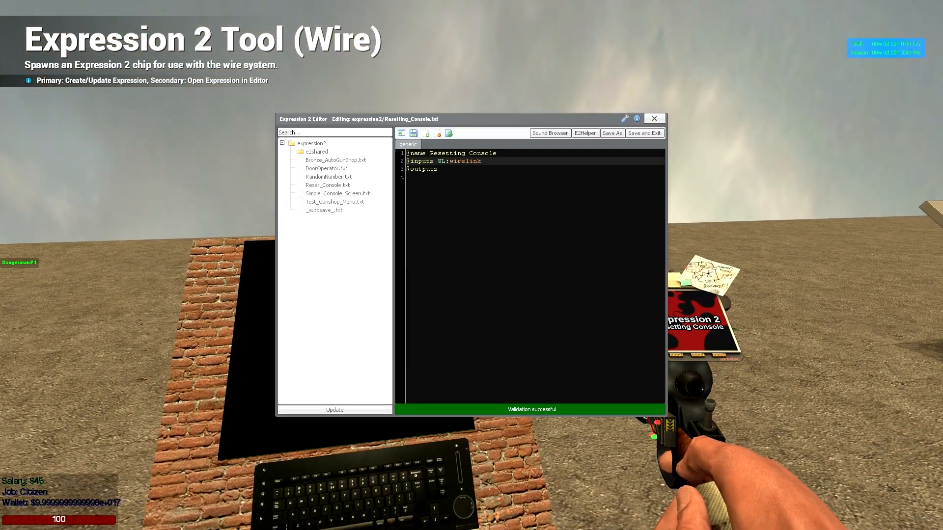
Step: Add a Memory input, save the script, and spawn the chip on the brick plate
{"action": "type", "text": "Memory"}
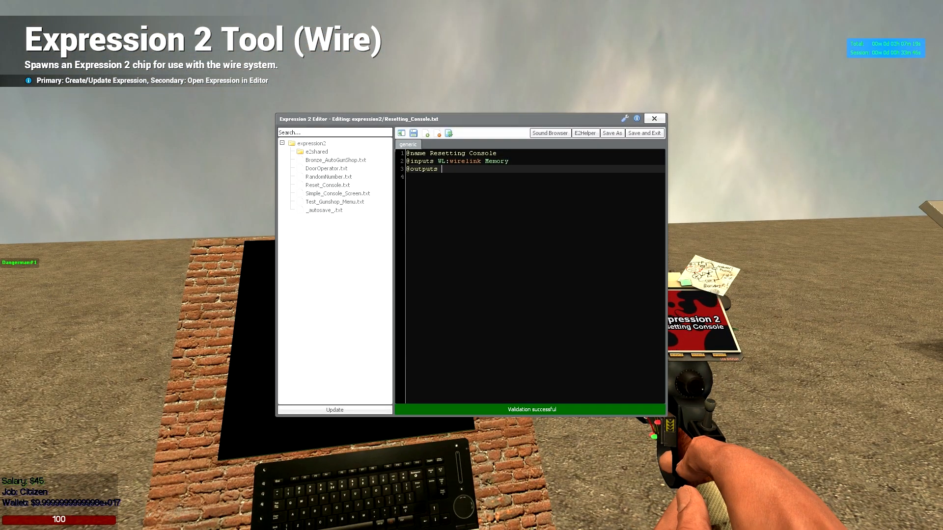
{"action": "left_click", "coordinate": [644, 132]}
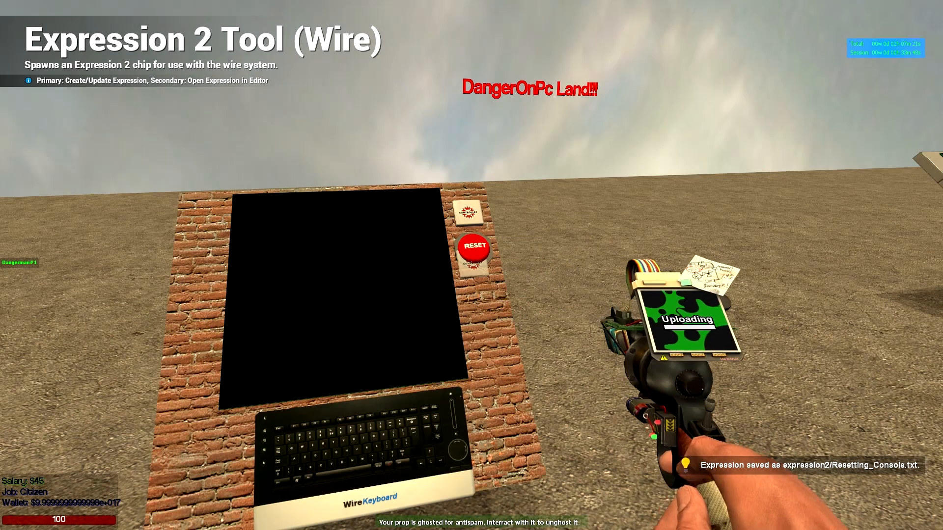
{"action": "key", "text": "q"}
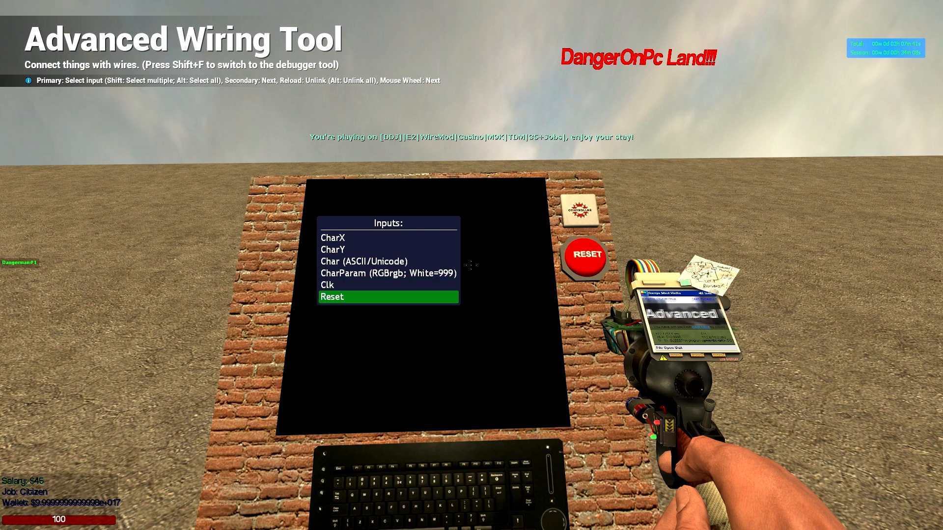
{"action": "key", "text": "q"}
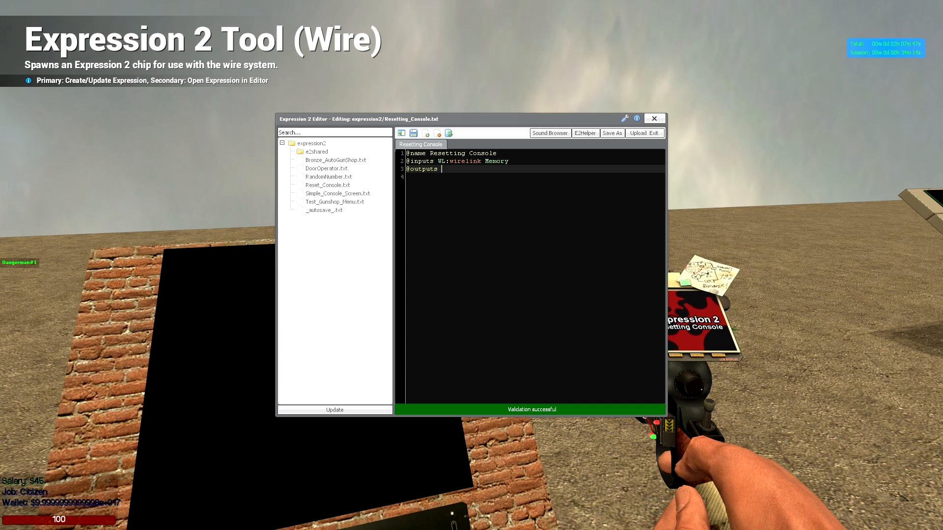
{"action": "type", "text": "Reset Clk"}
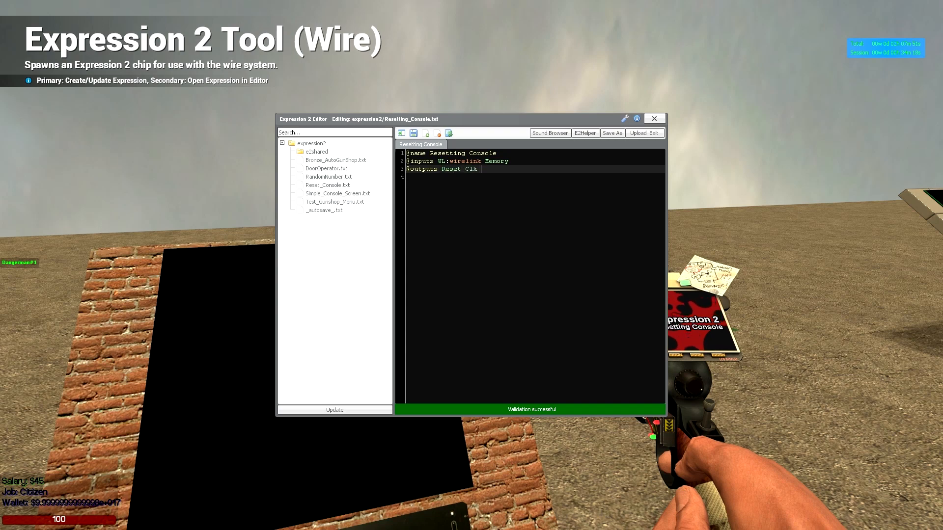
{"action": "type", "text": "CharX CharY"}
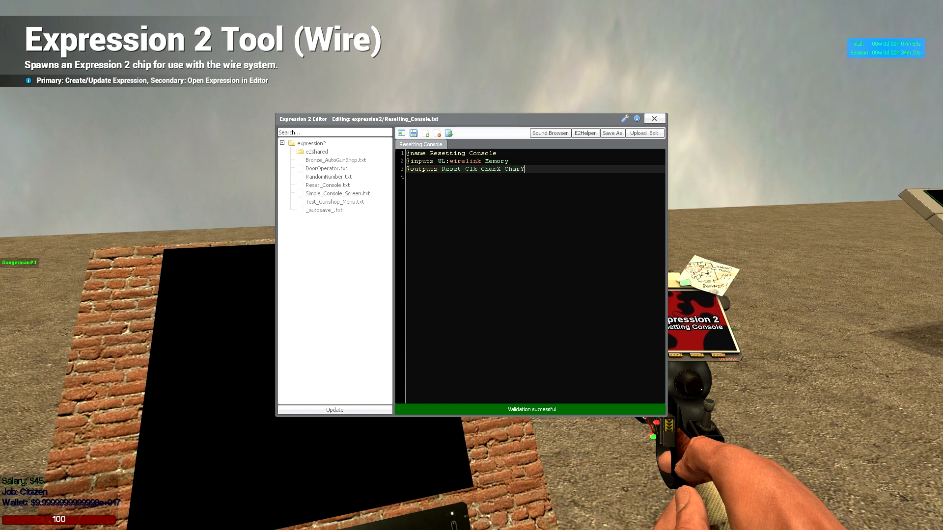
{"action": "type", "text": "CharParam"}
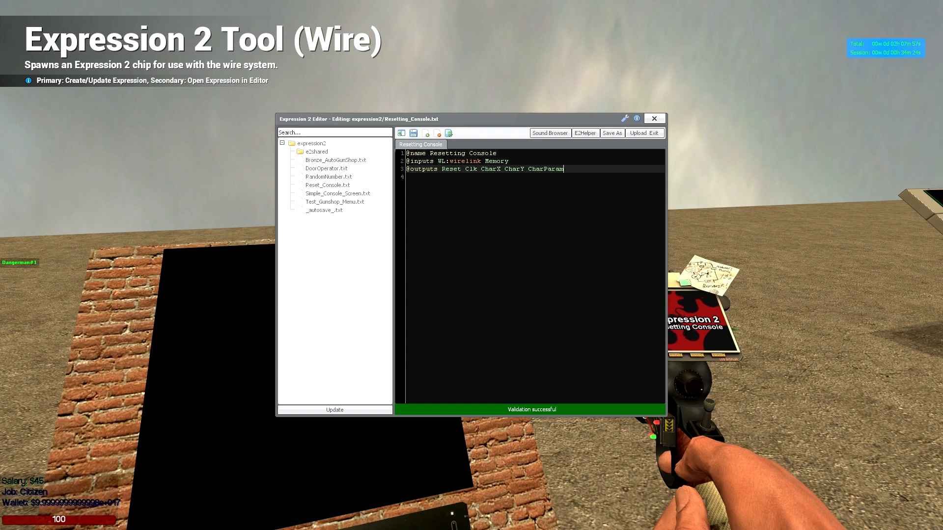
{"action": "mouse_move", "coordinate": [639, 146]}
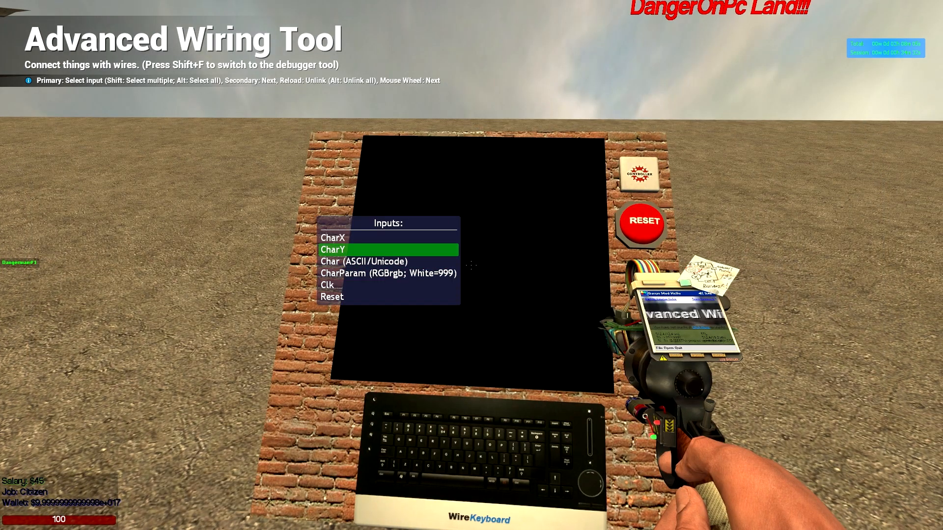
{"action": "key", "text": "q"}
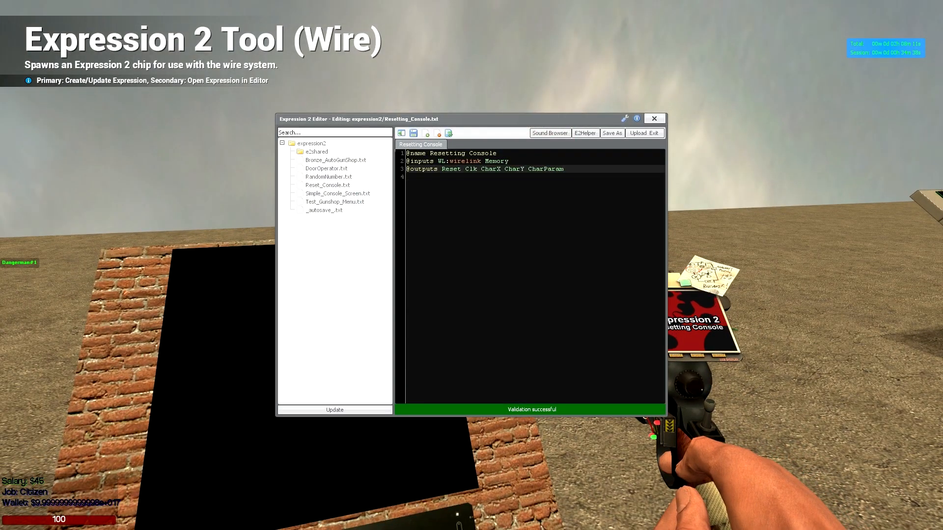
Step: Add a Char output and start an if(first()|duped()){ block
{"action": "type", "text": "Char"}
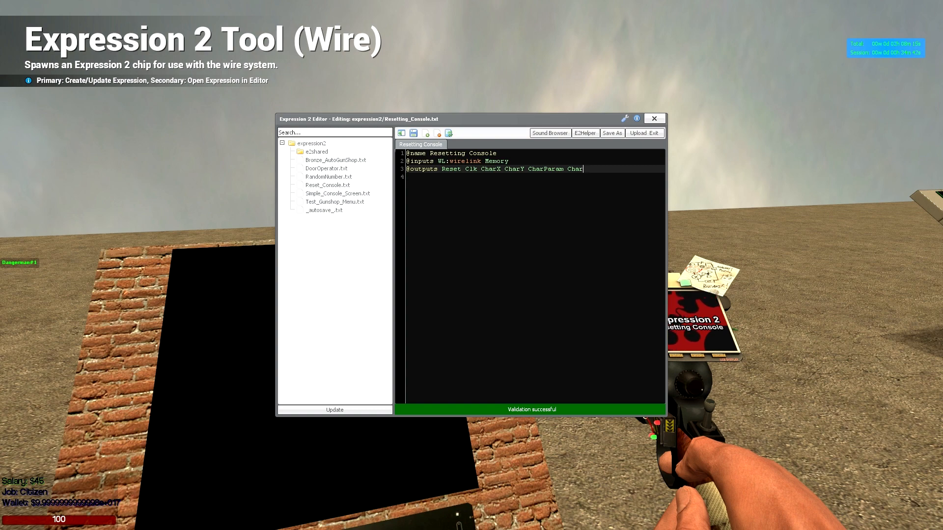
{"action": "type", "text": "if"}
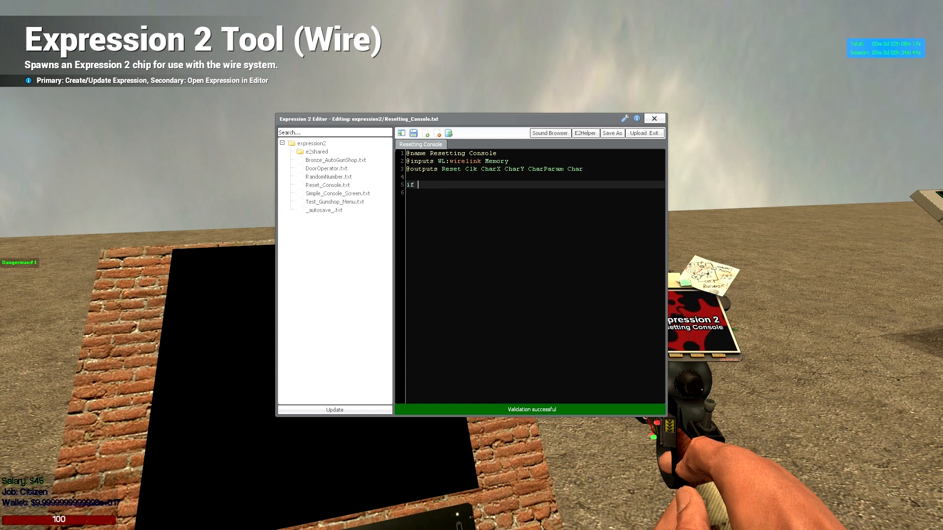
{"action": "type", "text": "("}
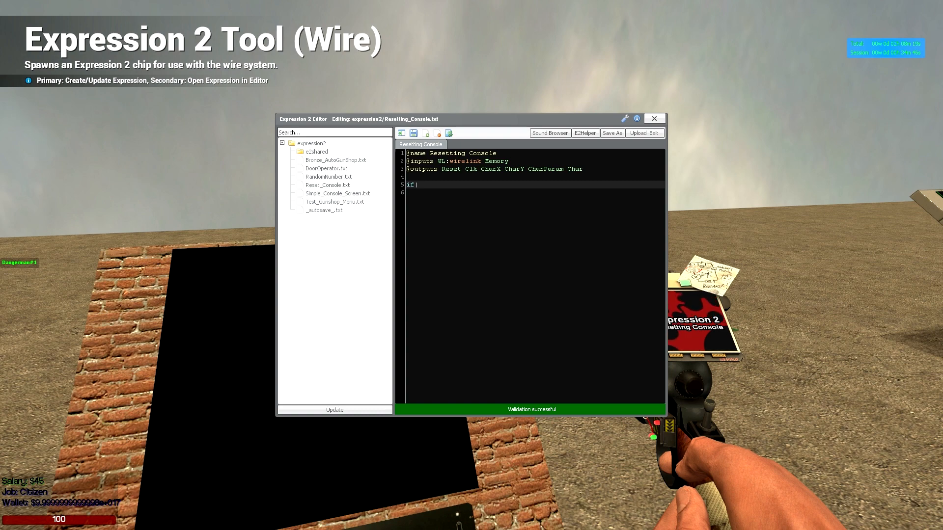
{"action": "type", "text": "first()|"}
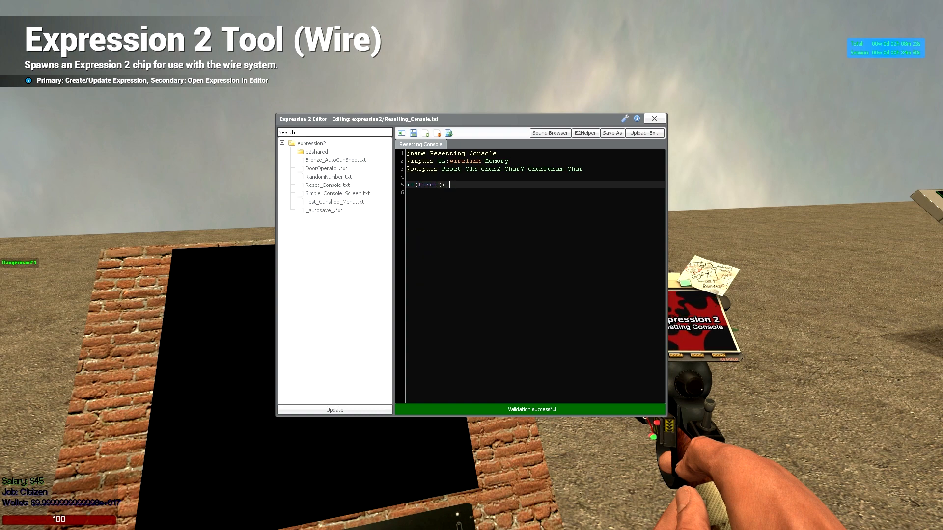
{"action": "type", "text": "duped"}
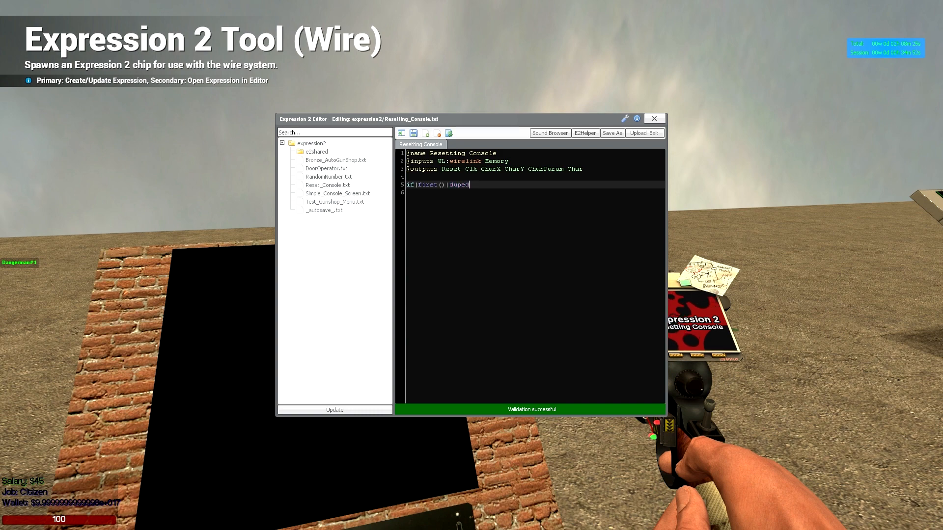
{"action": "type", "text": "(){"}
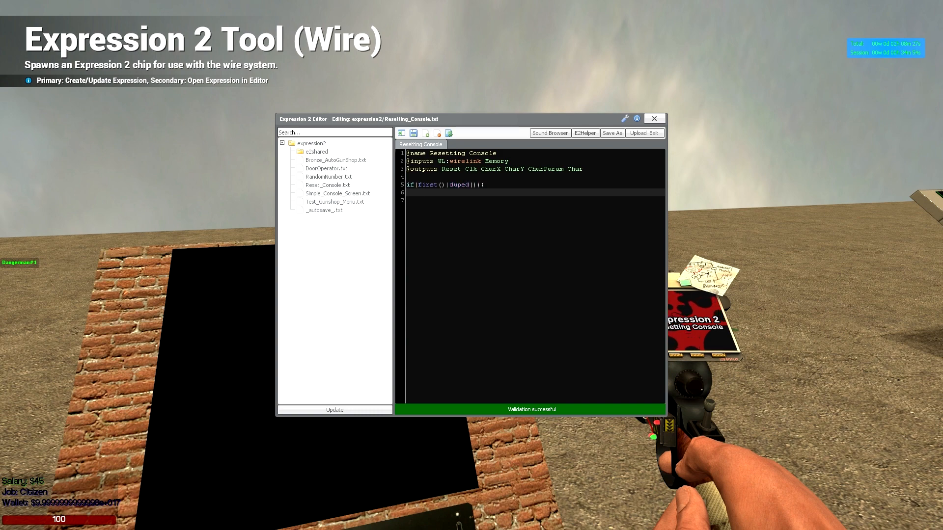
Step: Inside the block set Clk = 1, CharParam = 999, CharX = 0 and CharY = 0
{"action": "type", "text": "Clk = 1"}
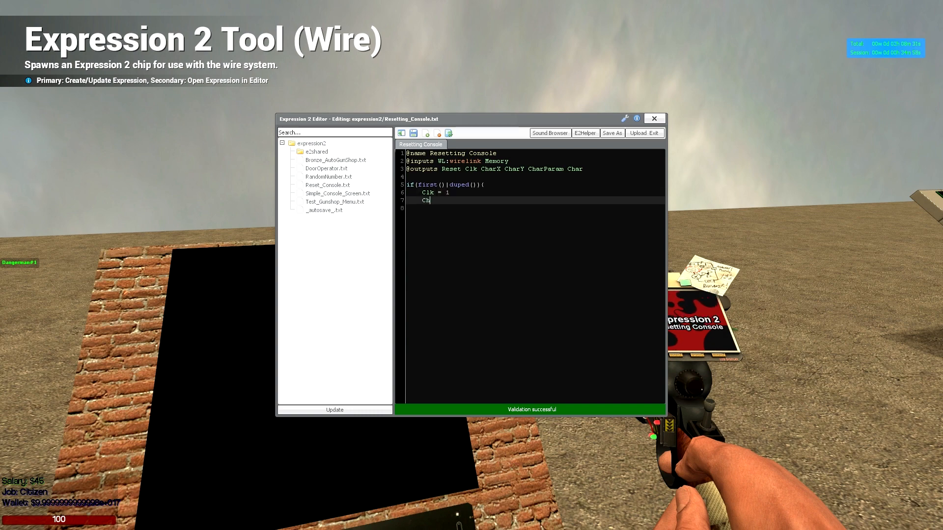
{"action": "type", "text": "harParam ="}
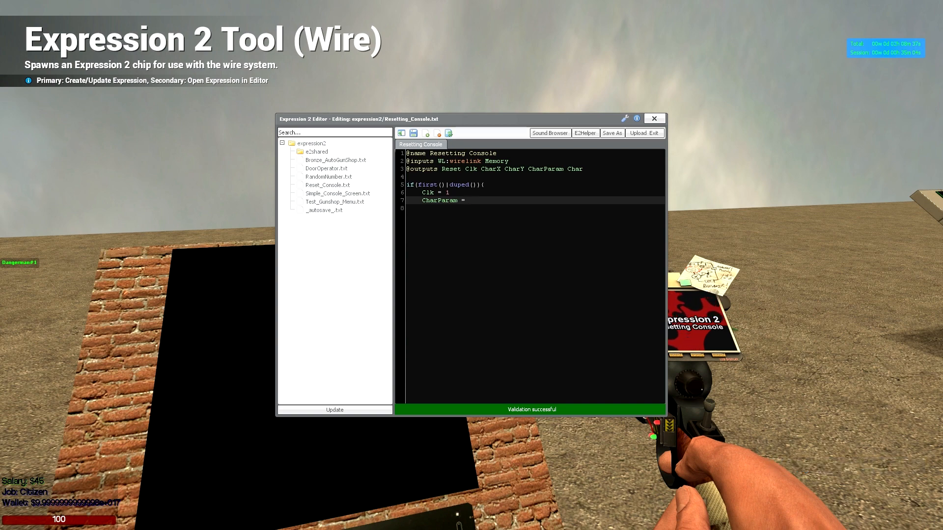
{"action": "type", "text": "999"}
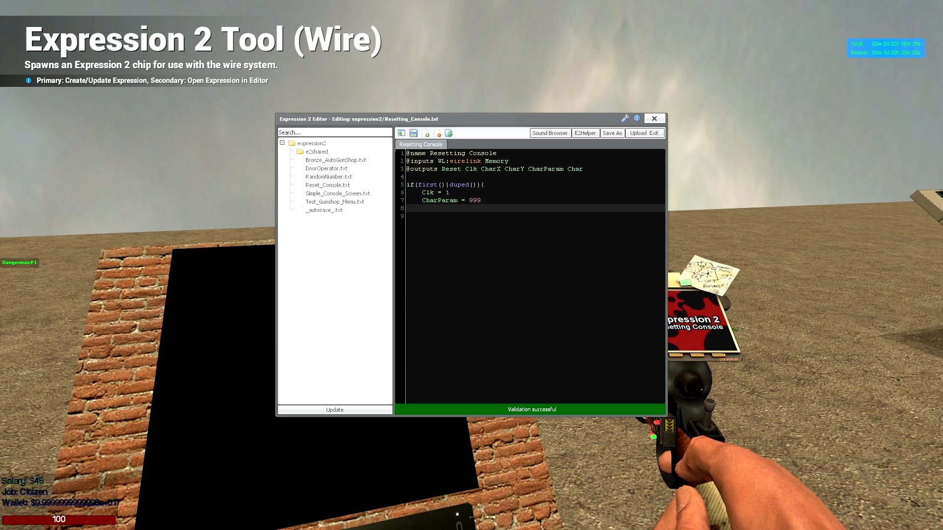
{"action": "left_click", "coordinate": [422, 208]}
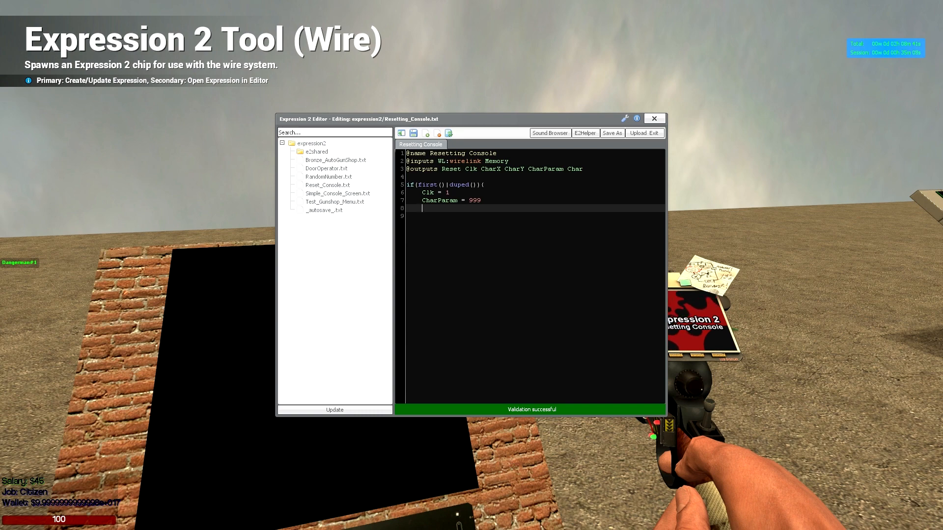
{"action": "type", "text": "CharX = 0"}
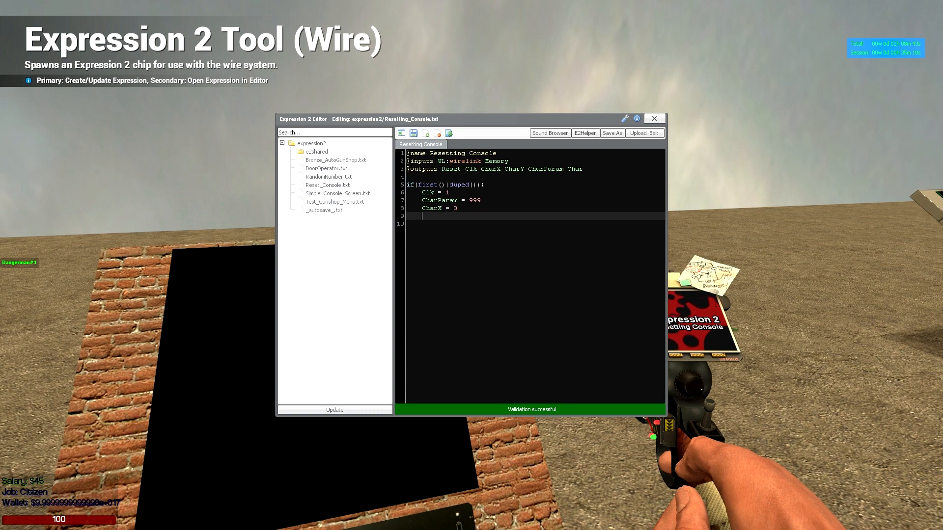
{"action": "type", "text": "CharY ="}
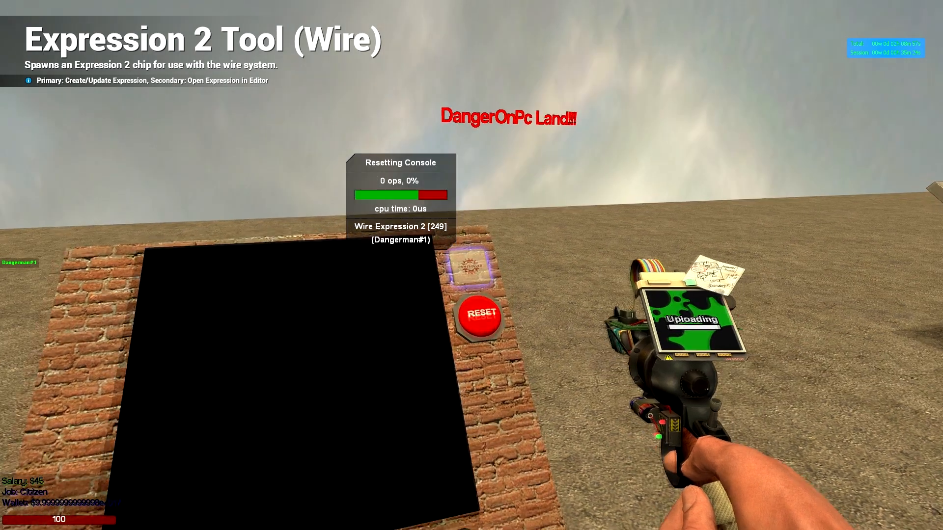
Step: Reopen the Resetting Console chip's code in the Expression 2 editor
{"action": "key", "text": "q"}
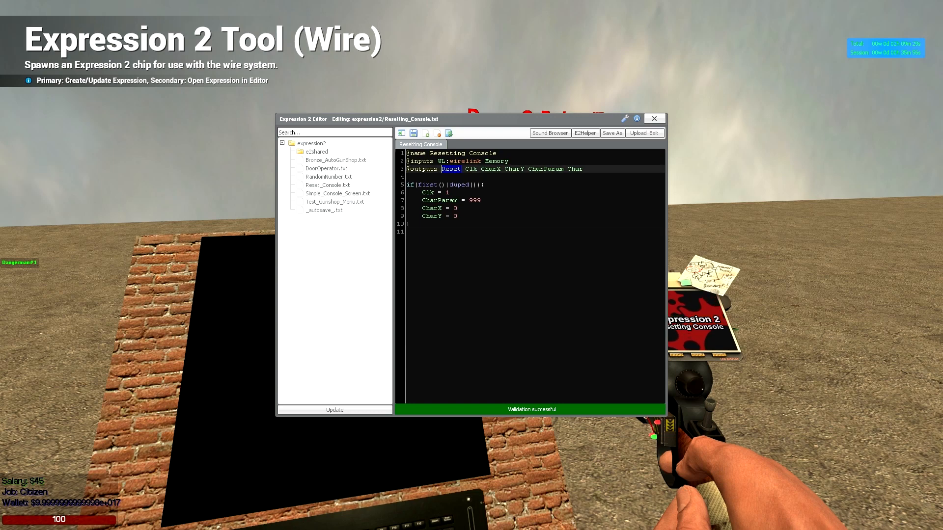
Step: Begin a 'Char =' assignment on a new line below the start-up block
{"action": "left_click", "coordinate": [638, 132]}
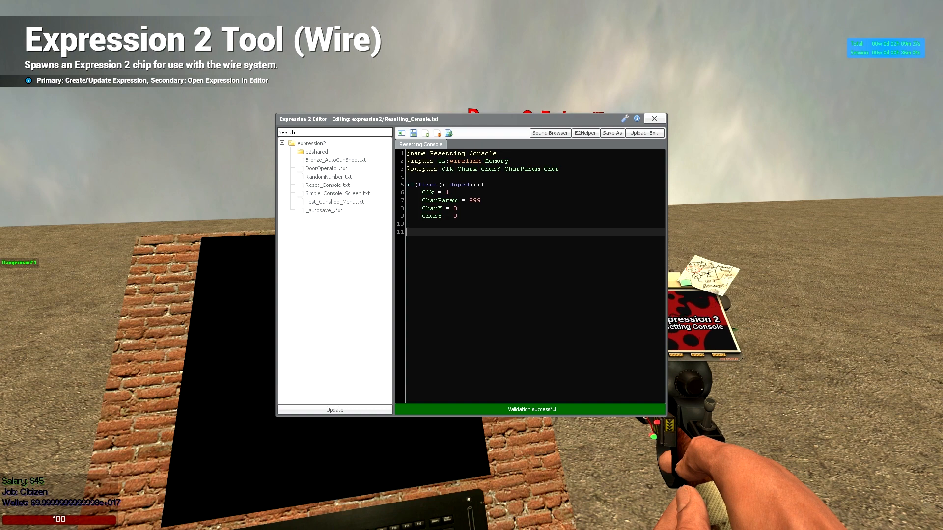
{"action": "key", "text": "enter"}
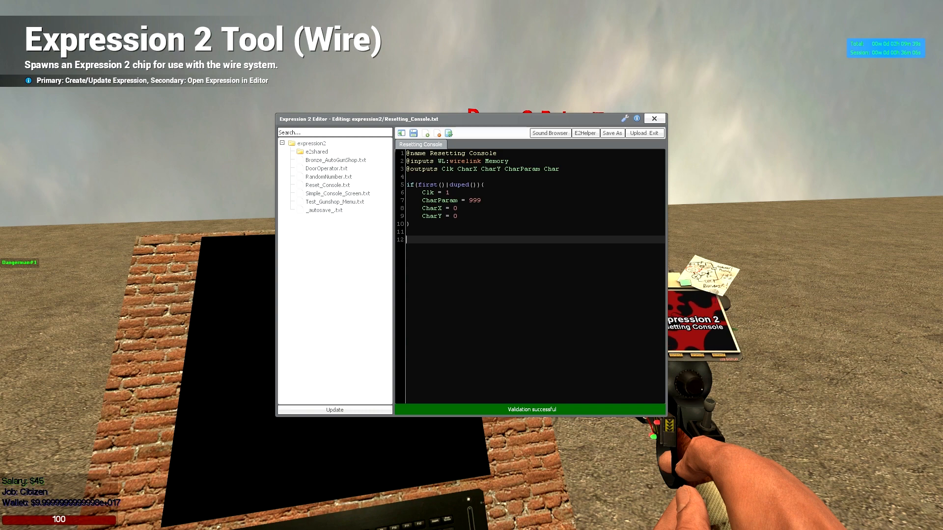
{"action": "type", "text": "Char = Memory"}
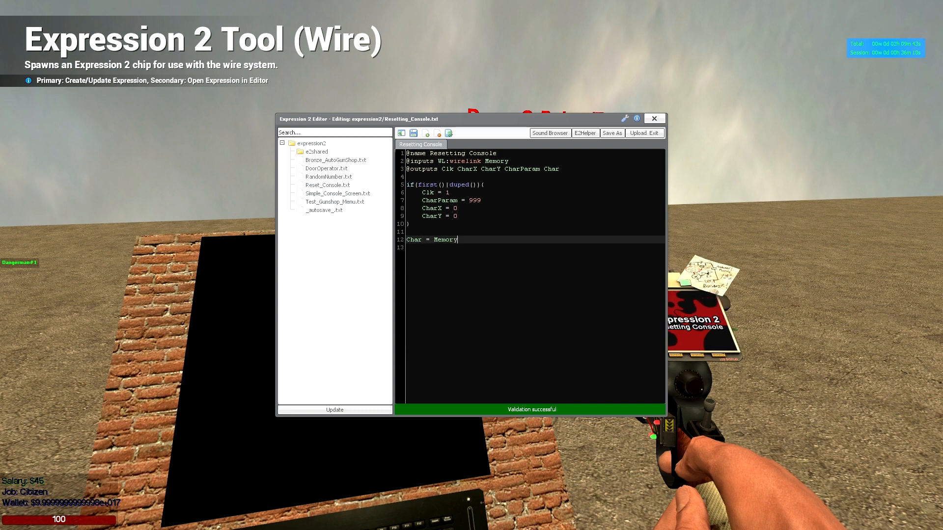
{"action": "mouse_move", "coordinate": [389, 339]}
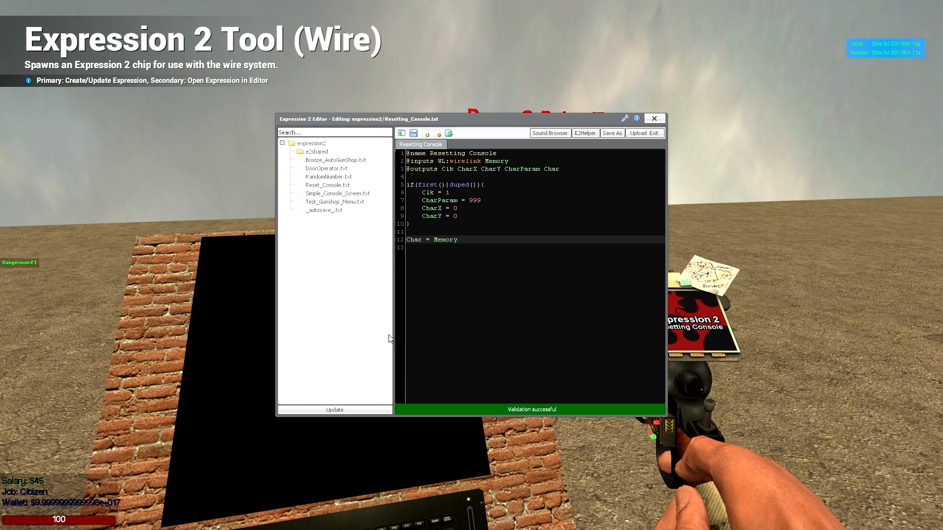
{"action": "double_click", "coordinate": [442, 239]}
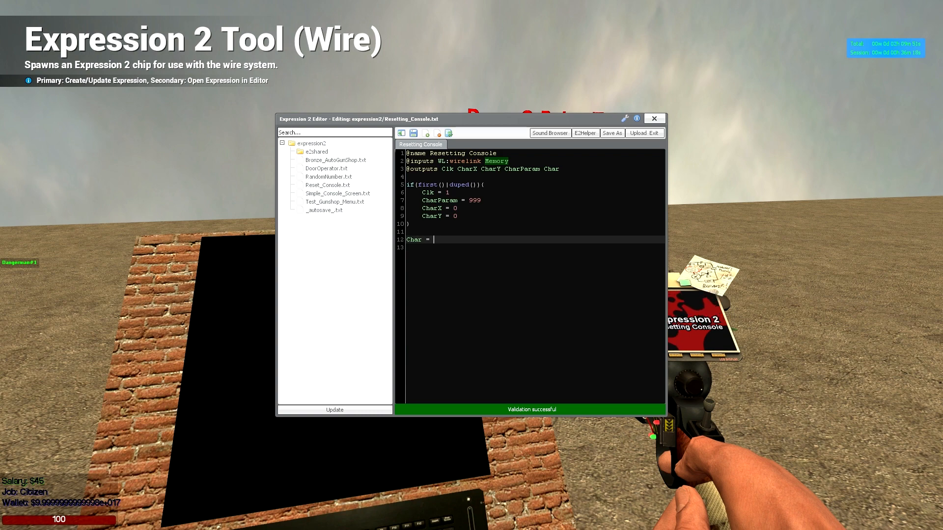
Step: Finish 'Char = Memory' and add an if(~Memory){ block with CharX++ and CharParam = 999
{"action": "type", "text": "Memory"}
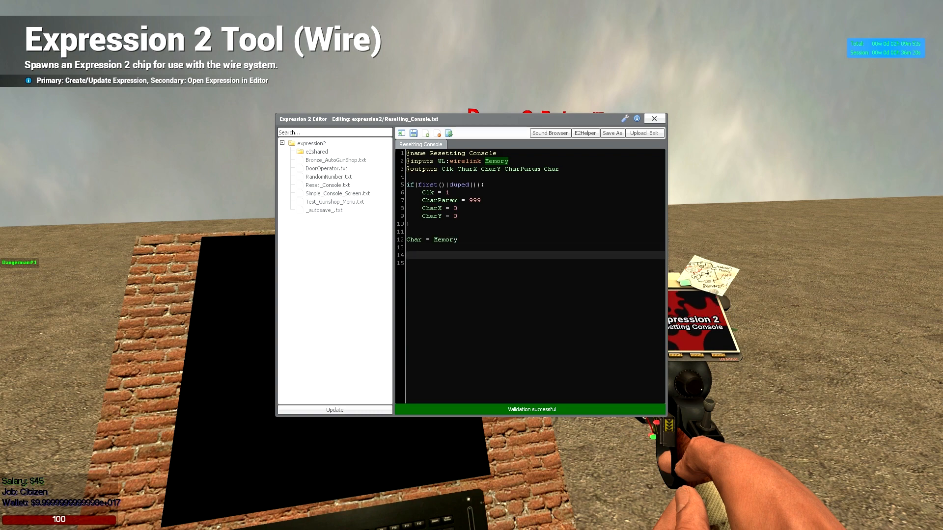
{"action": "type", "text": "if(~"}
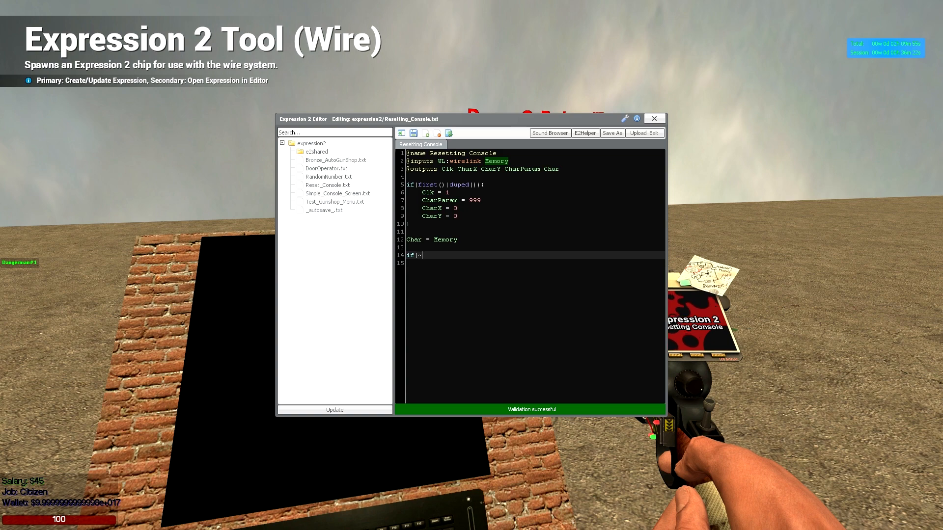
{"action": "type", "text": "Memory){"}
{"action": "left_click", "coordinate": [533, 264]}
{"action": "type", "text": "C"}
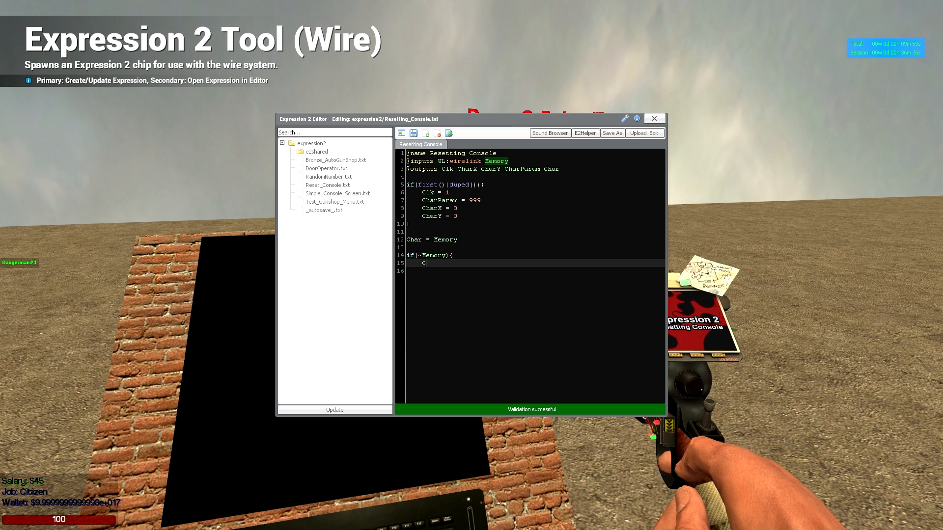
{"action": "type", "text": "harX"}
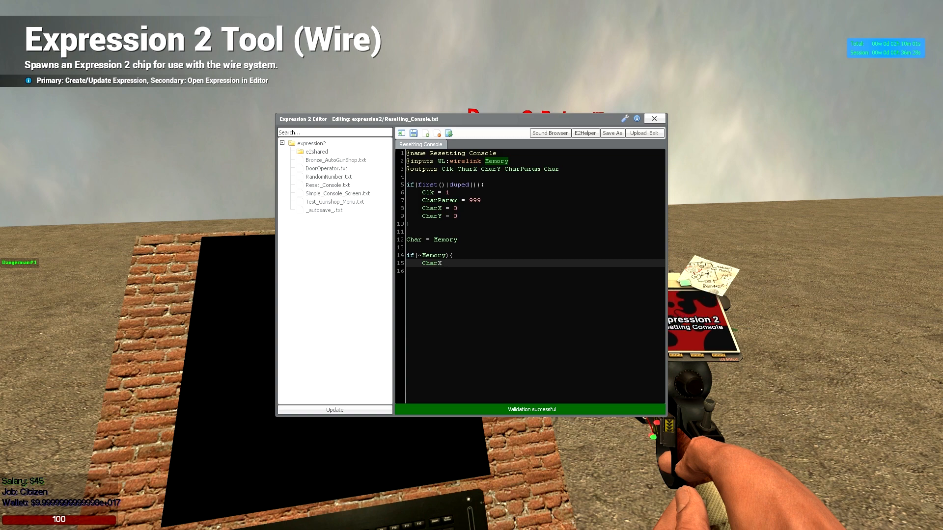
{"action": "type", "text": "++"}
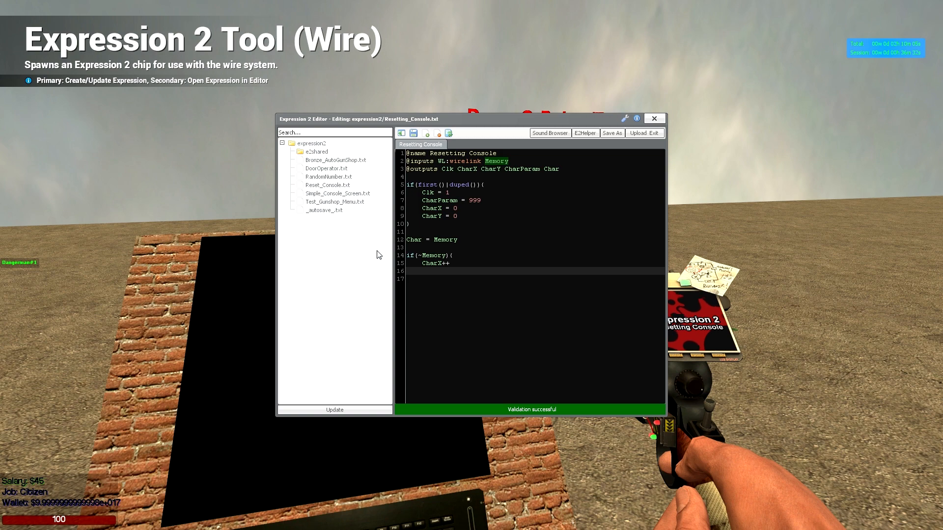
{"action": "type", "text": "CharParam = 999"}
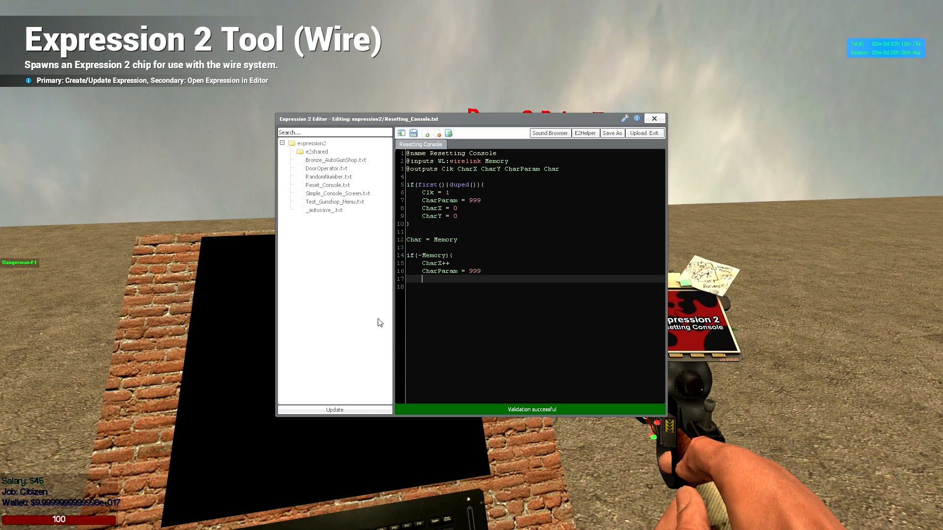
Step: Add the wrap check: when CharX exceeds 29, reset CharX to 0 and increment CharY
{"action": "type", "text": "if ("}
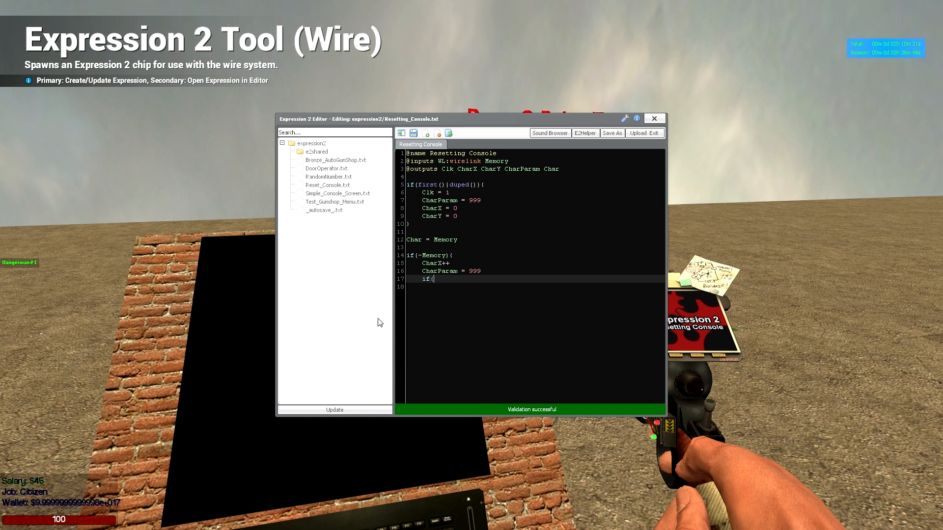
{"action": "type", "text": "CharX > 29"}
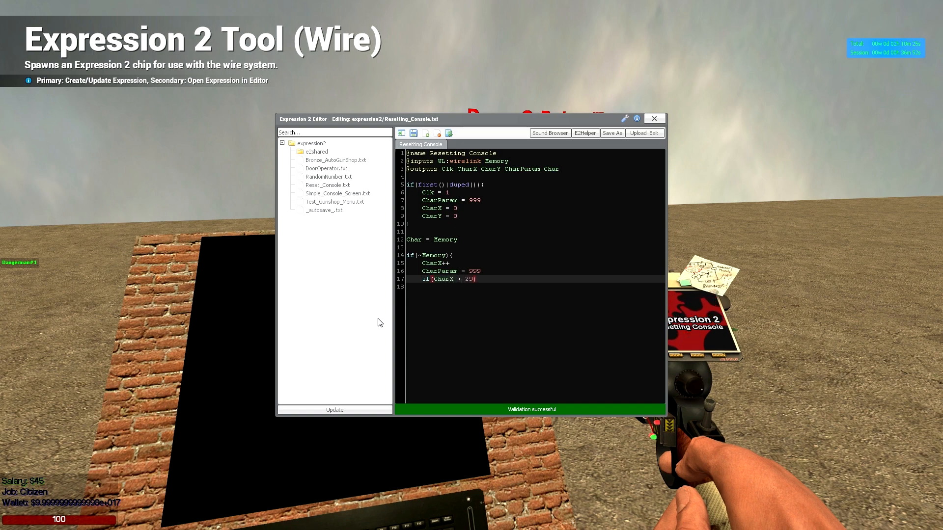
{"action": "type", "text": "("}
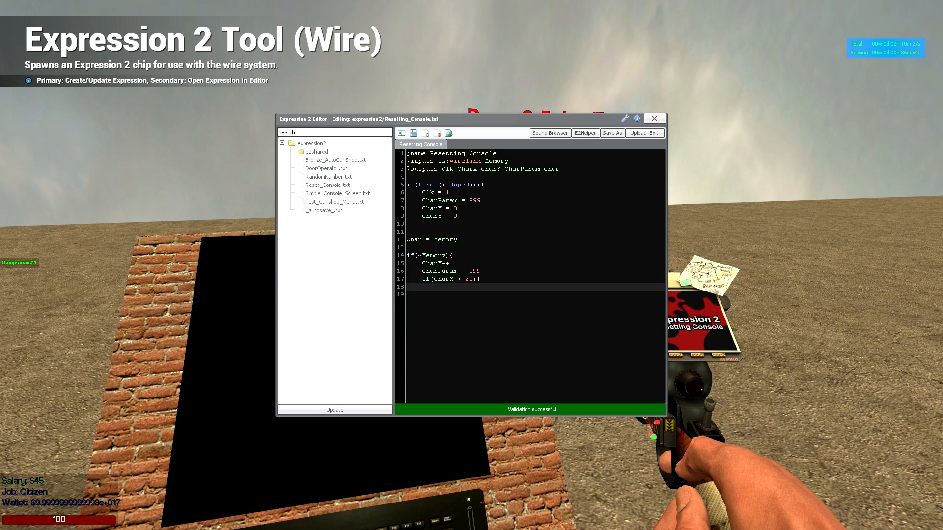
{"action": "type", "text": "Char/"}
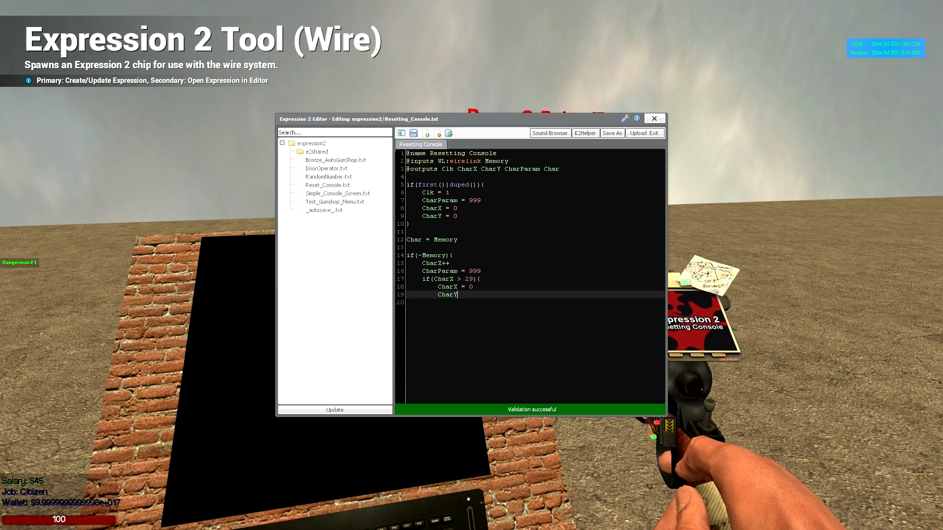
{"action": "type", "text": "++"}
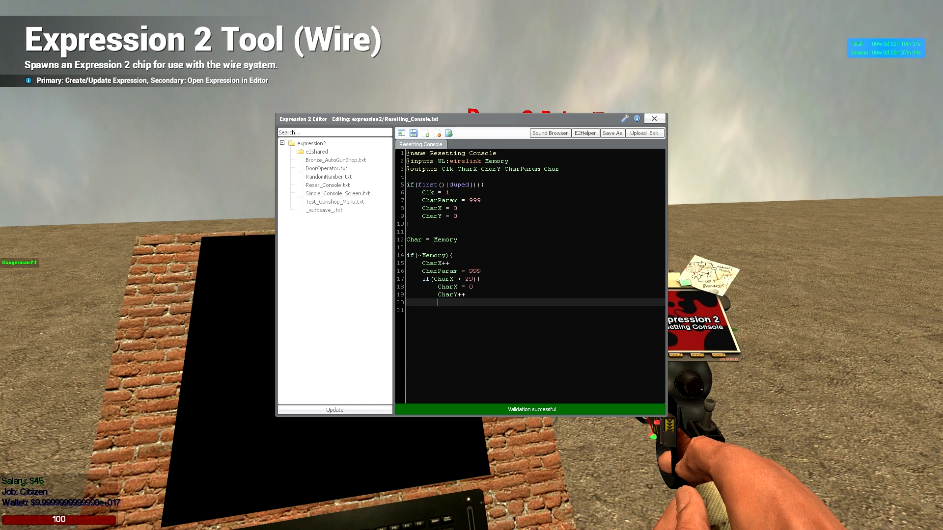
Step: Nest a check that resets CharX and CharY to 0 once CharY exceeds 17, closing the braces
{"action": "type", "text": "if(CharY >"}
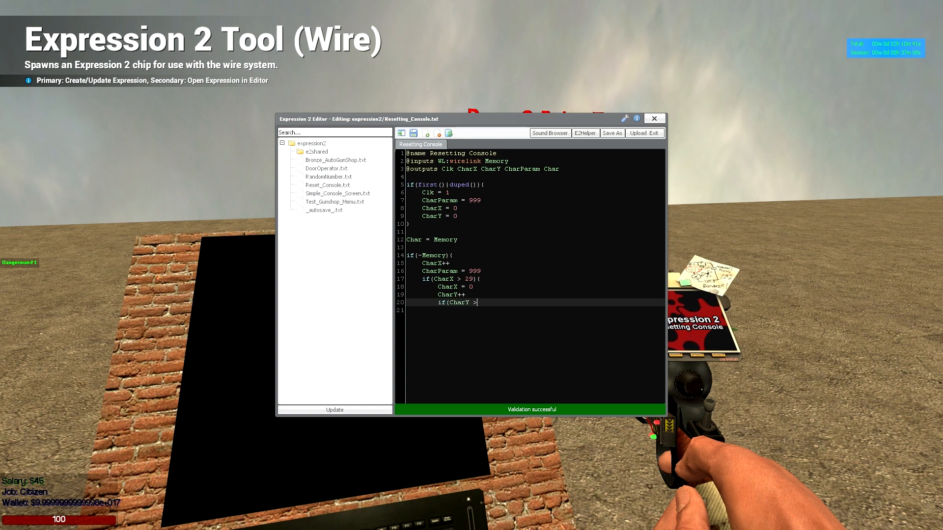
{"action": "type", "text": "17)"}
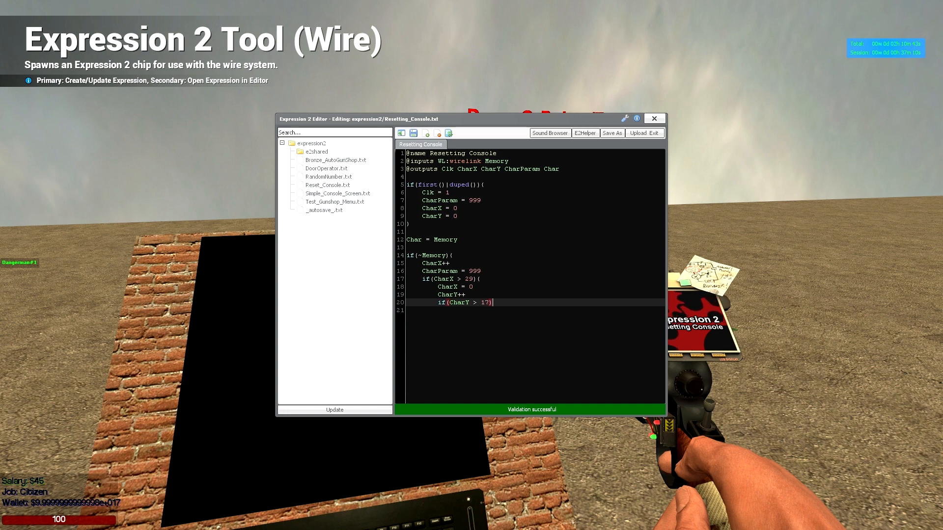
{"action": "type", "text": "{"}
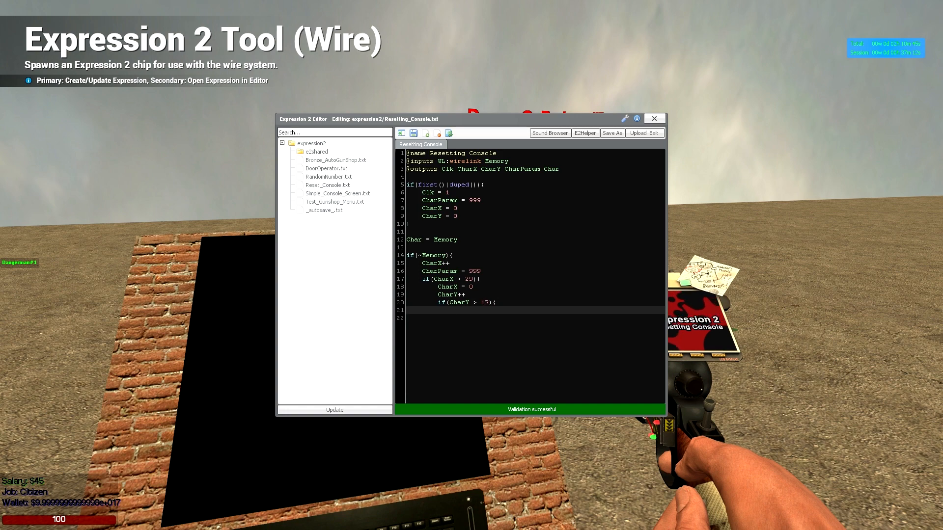
{"action": "type", "text": "CharX = 0"}
{"action": "left_click", "coordinate": [534, 318]}
{"action": "type", "text": "CharY = 0"}
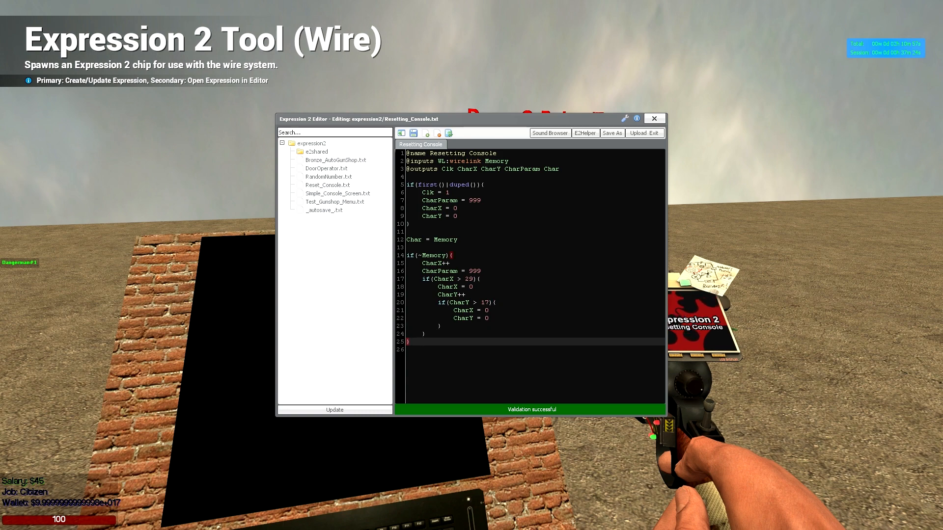
{"action": "left_click", "coordinate": [636, 133]}
{"action": "type", "text": " | M<e"}
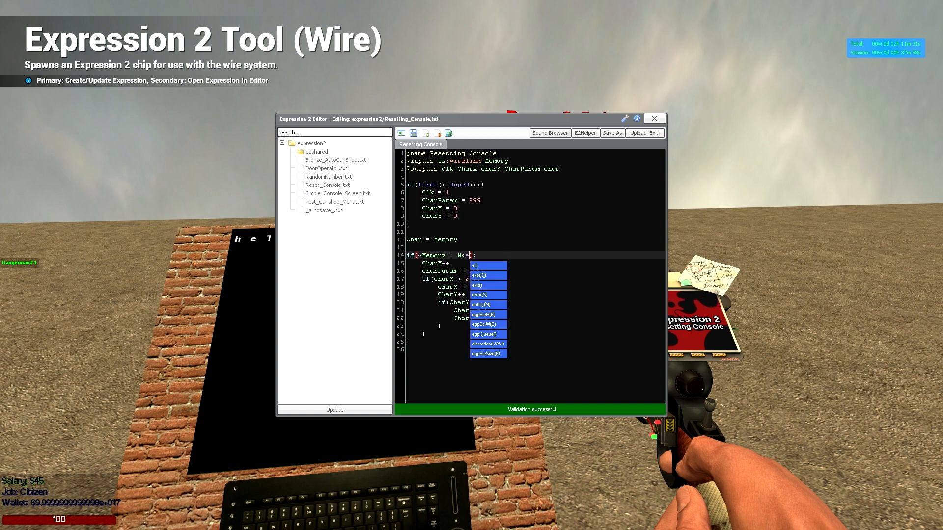
Step: Change the condition to if(~Memory & Memory) and upload the corrected code to the chip
{"action": "key", "text": "Escape"}
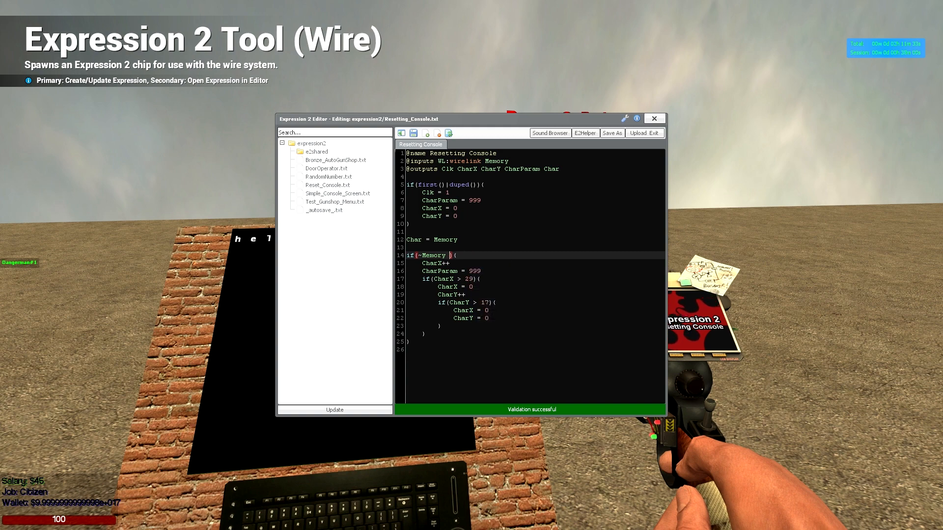
{"action": "type", "text": "& e"}
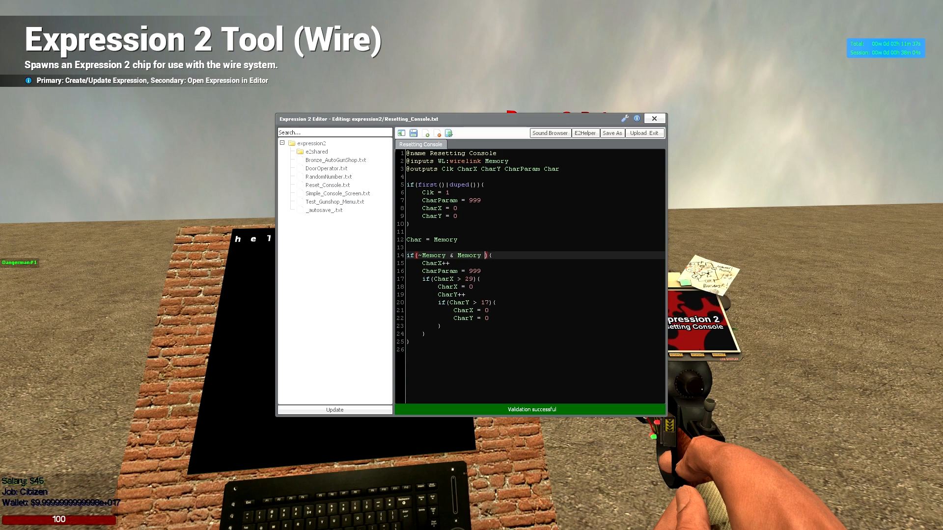
{"action": "left_click", "coordinate": [638, 132]}
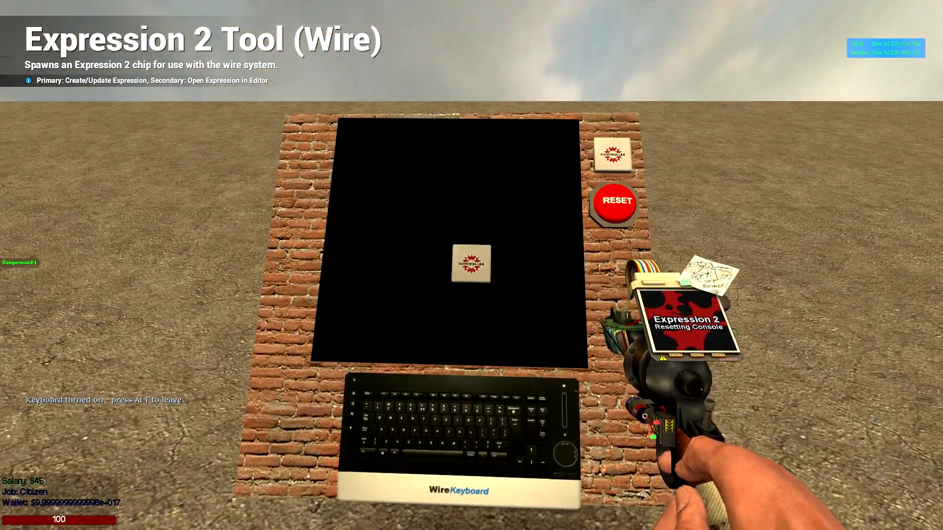
Step: Type 'hello everyone how are you' on the Wire keyboard so it shows on the console
{"action": "type", "text": "hello ee"}
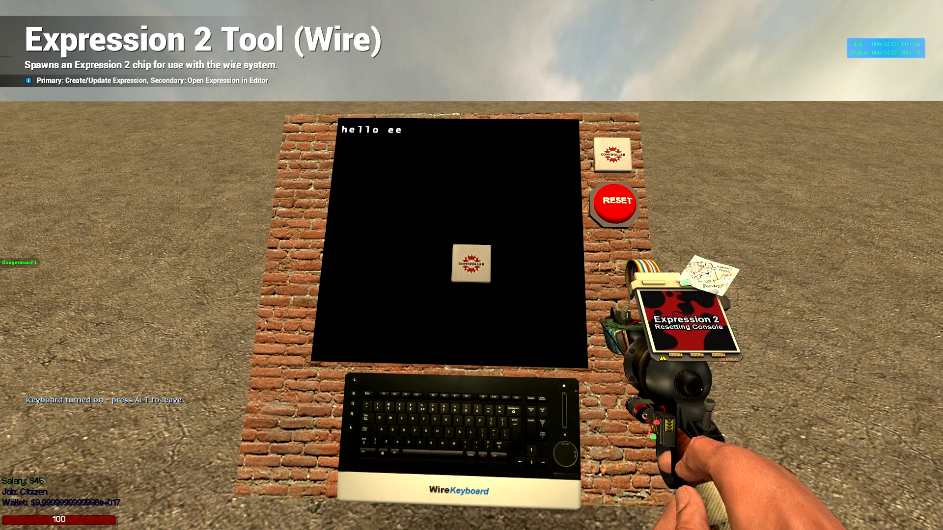
{"action": "type", "text": "veryone"}
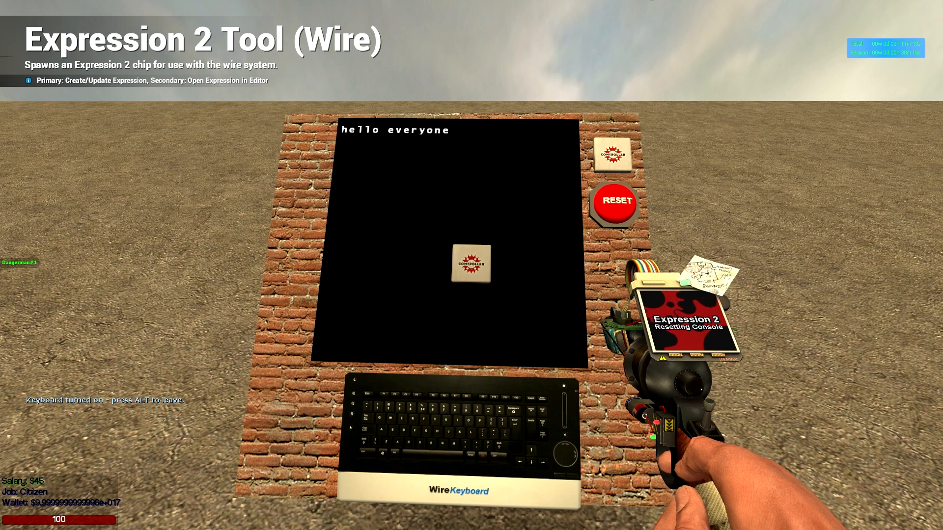
{"action": "type", "text": "how are you"}
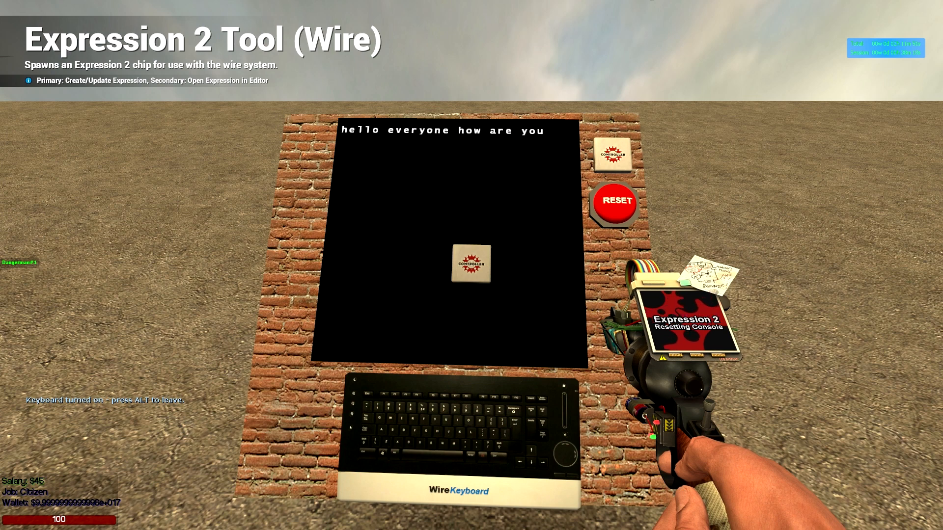